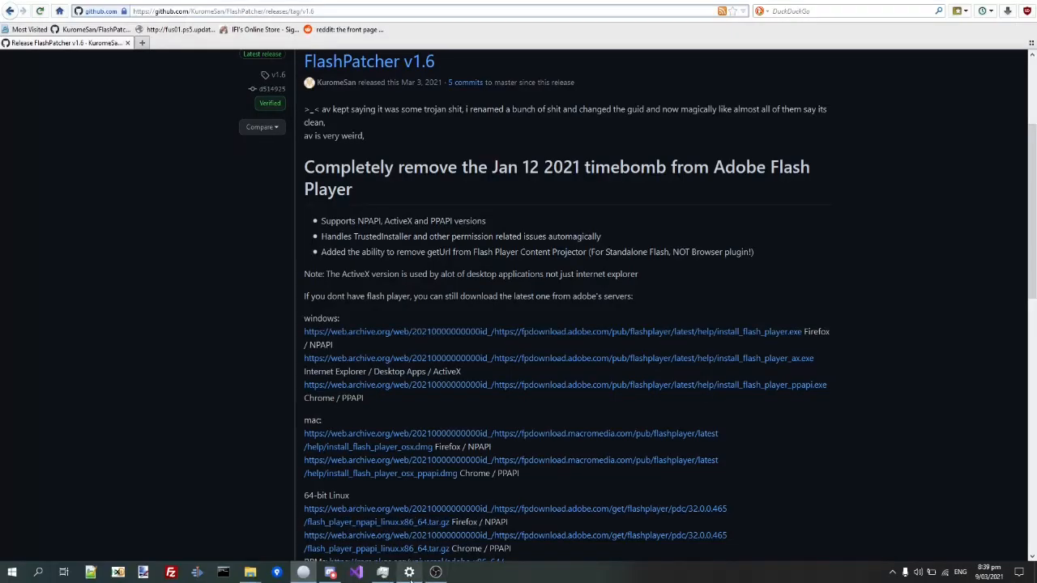
Show the update history listing the Adobe Flash Player removal update
click(408, 574)
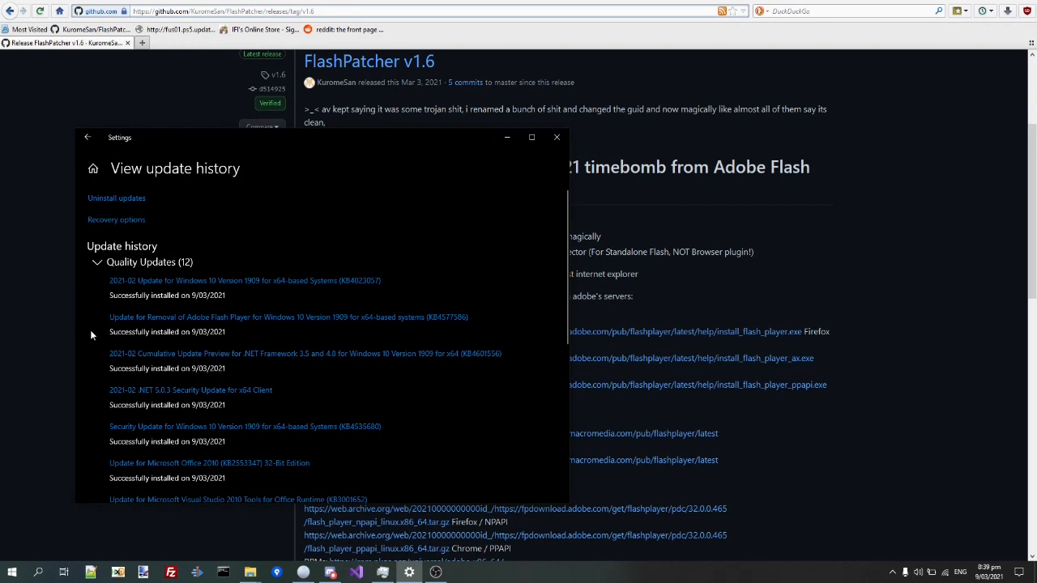
mouse_move(185, 313)
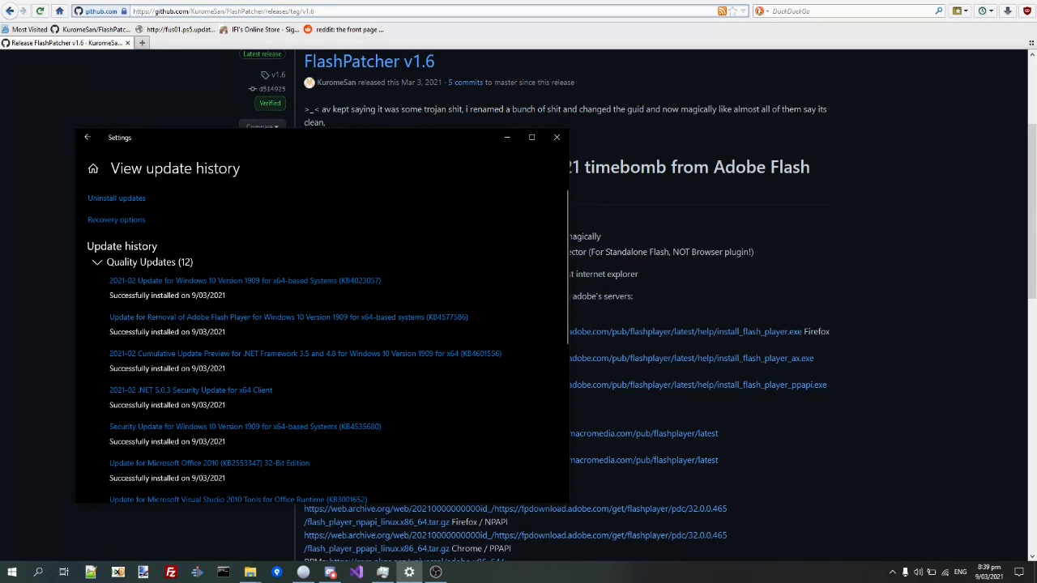
mouse_move(350, 327)
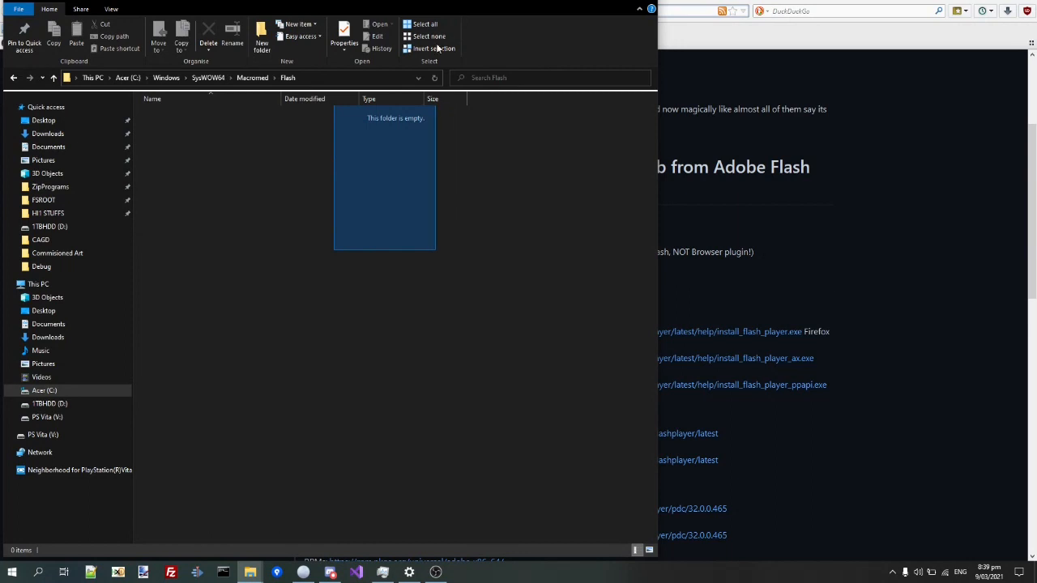
Check that C:\Windows\SysWOW64\Macromed\Flash is empty
click(454, 115)
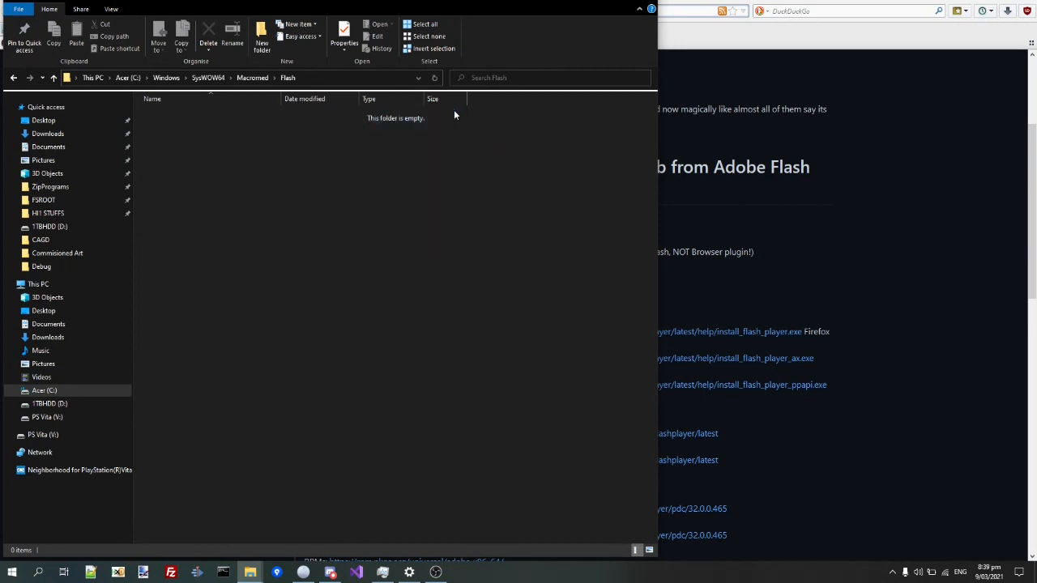
mouse_move(338, 113)
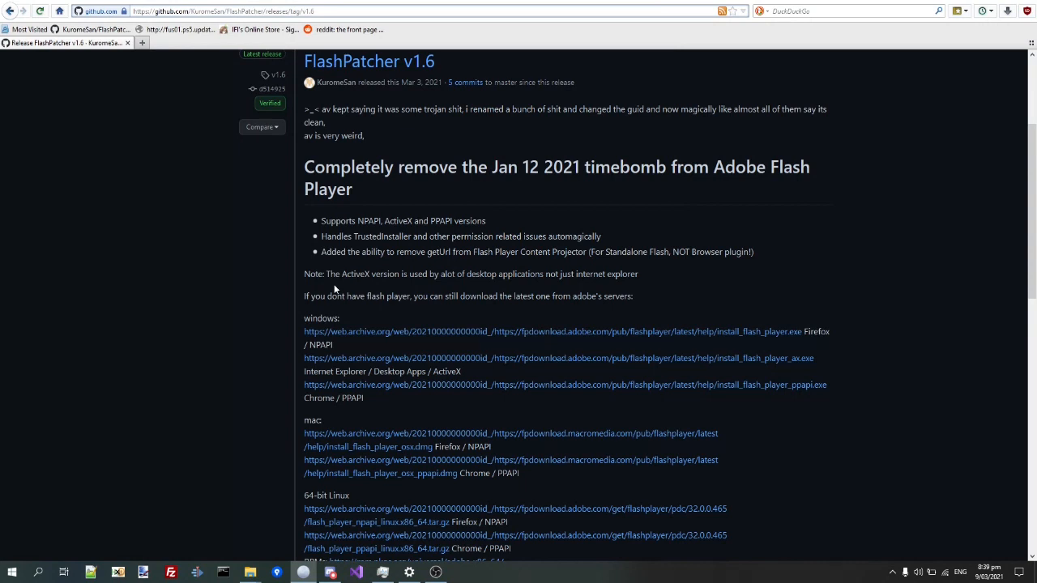
mouse_move(249, 564)
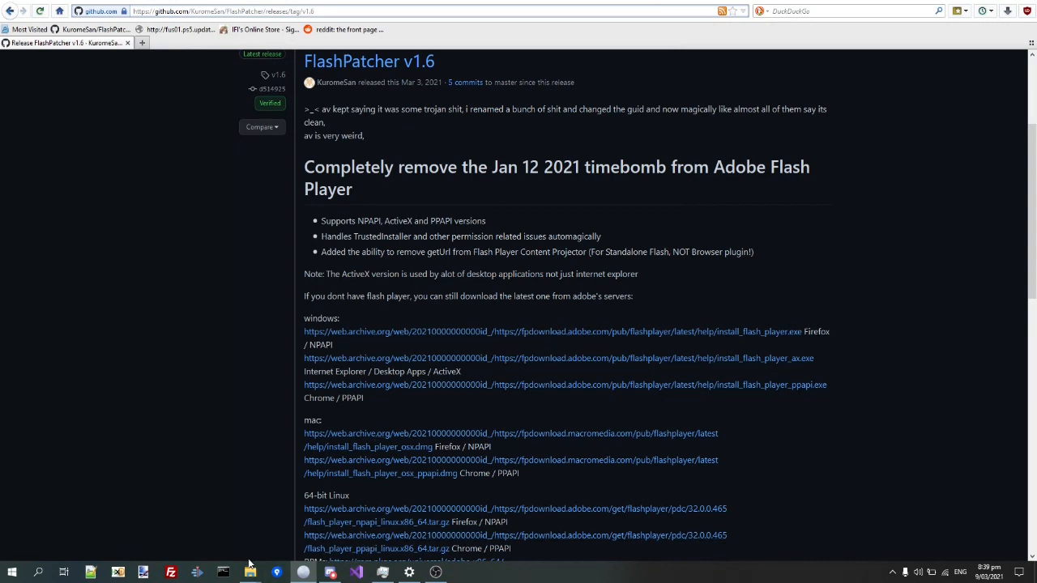
mouse_move(249, 573)
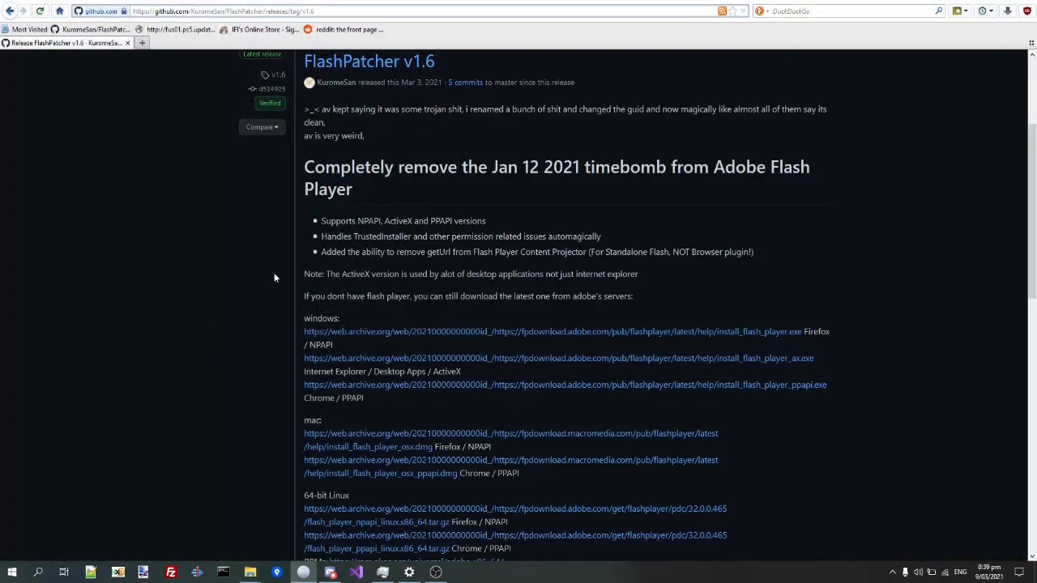
mouse_move(295, 331)
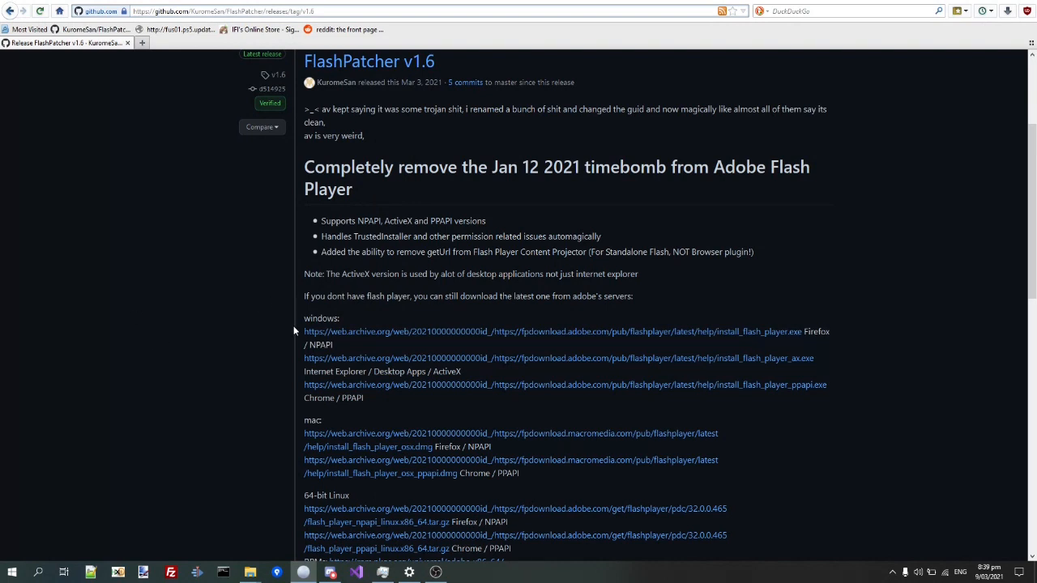
mouse_move(318, 367)
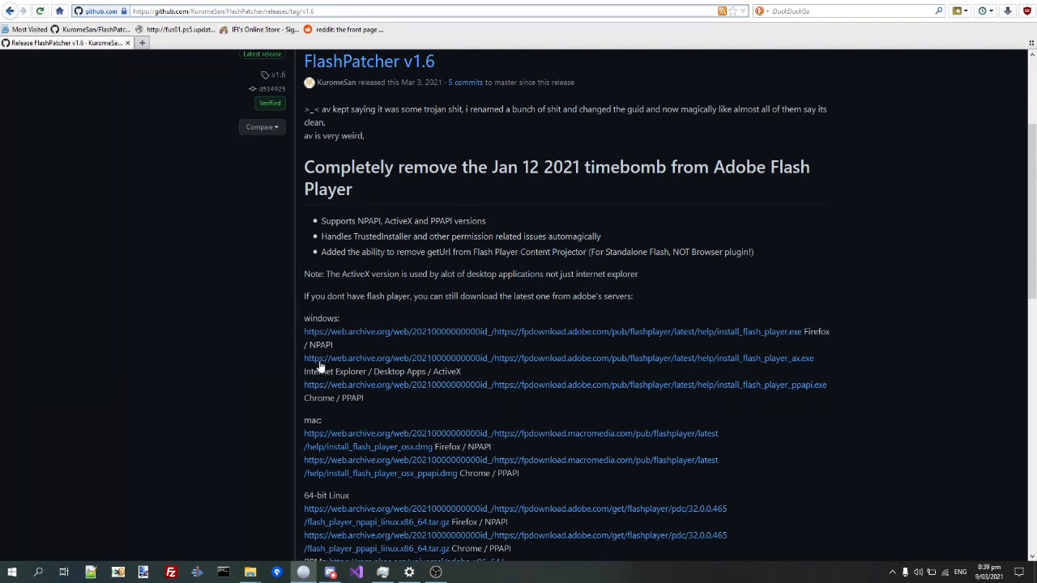
mouse_move(201, 367)
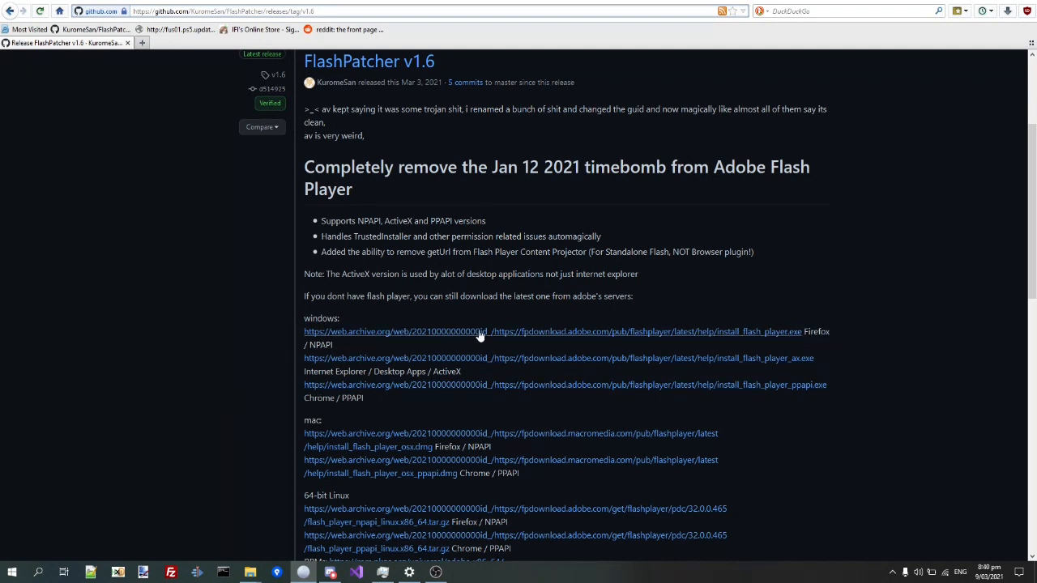
mouse_move(733, 330)
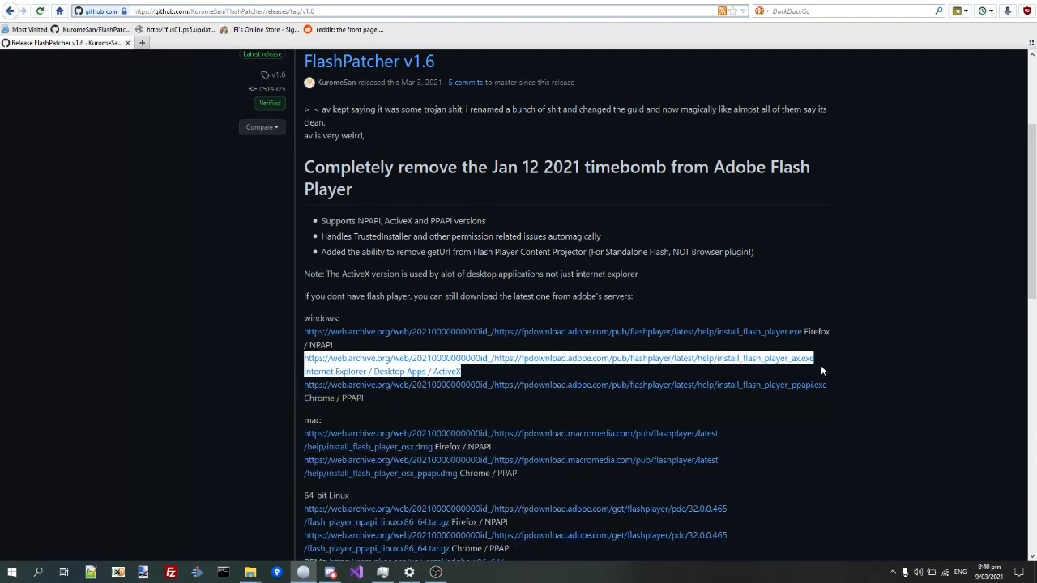
Scroll the v1.6 release notes to the archived install_flash_player_ax.exe link
scroll(up, 3)
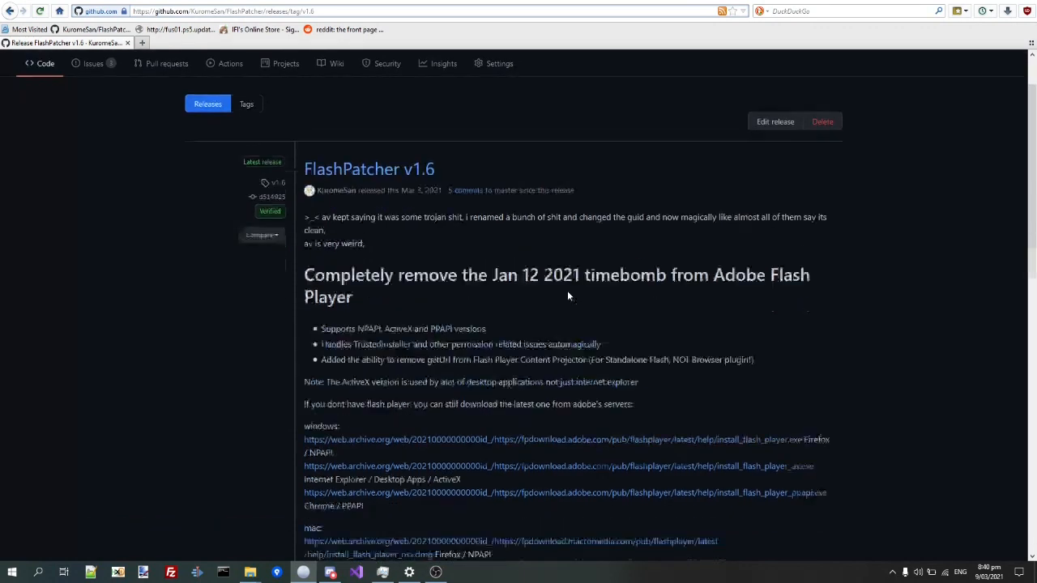
scroll(down, 3)
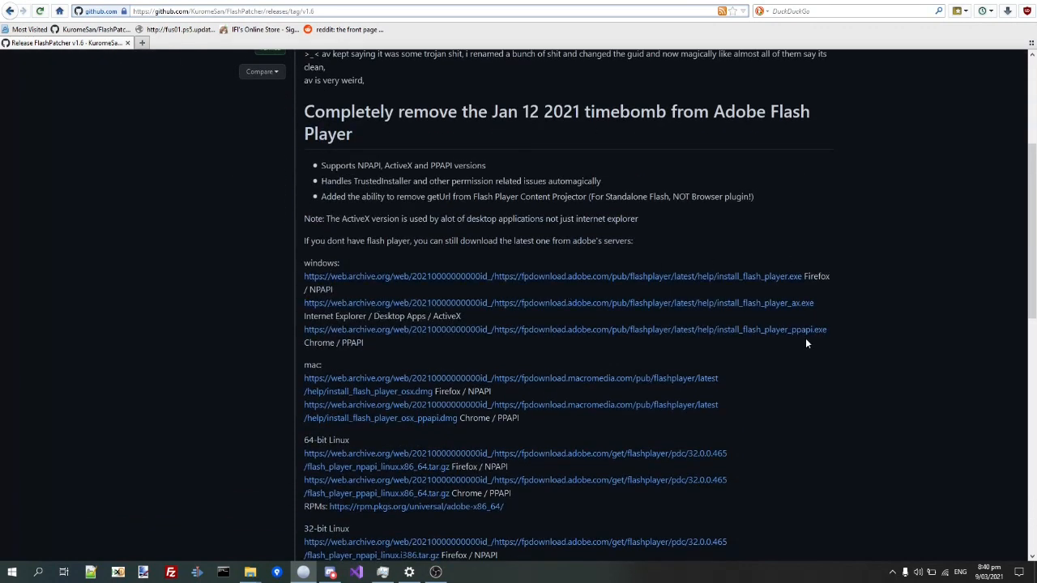
mouse_move(341, 308)
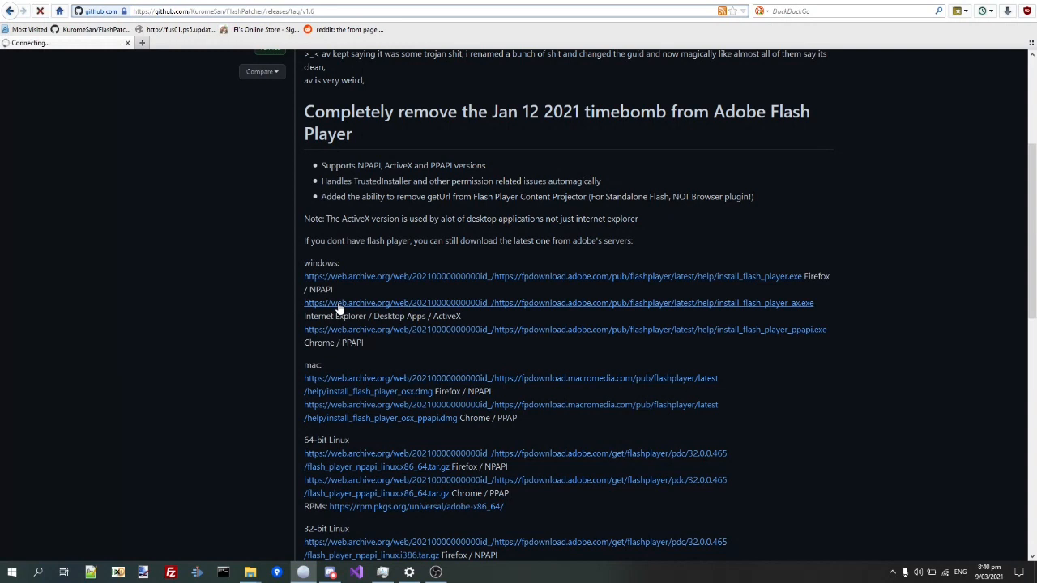
mouse_move(334, 284)
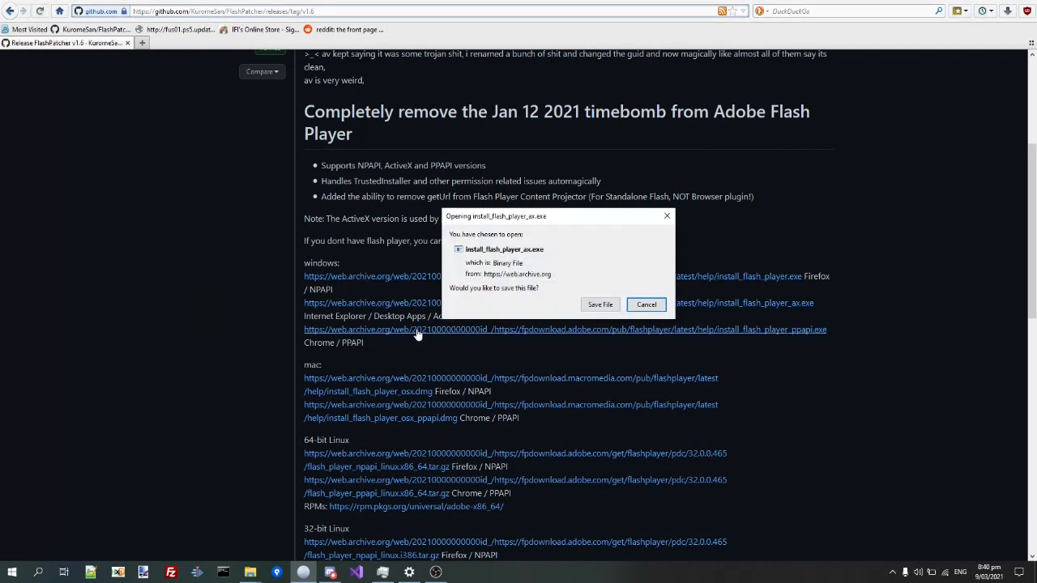
Save install_flash_player_ax.exe and start the FlashPatcher.exe asset download
click(600, 305)
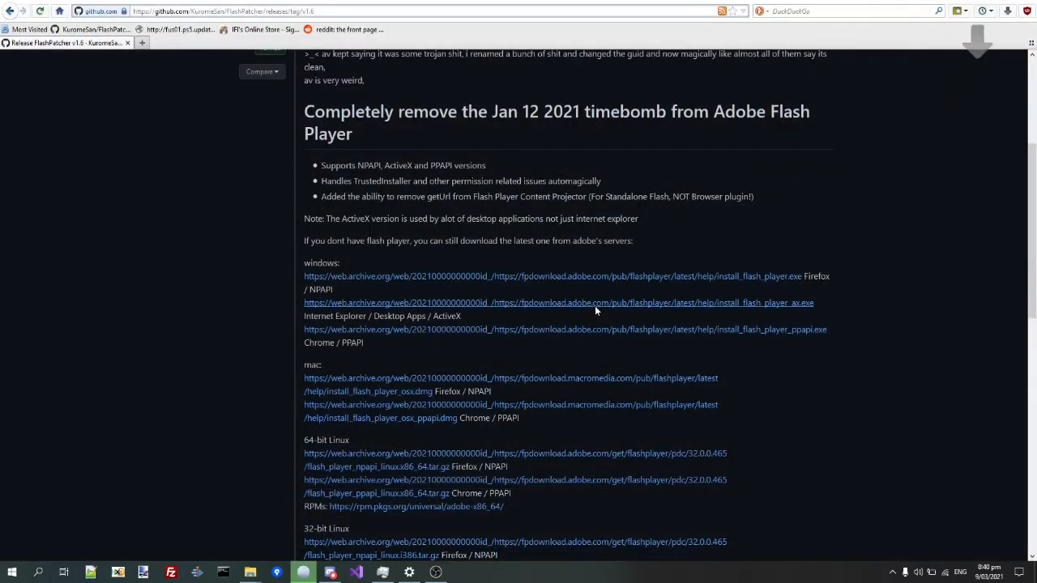
mouse_move(791, 267)
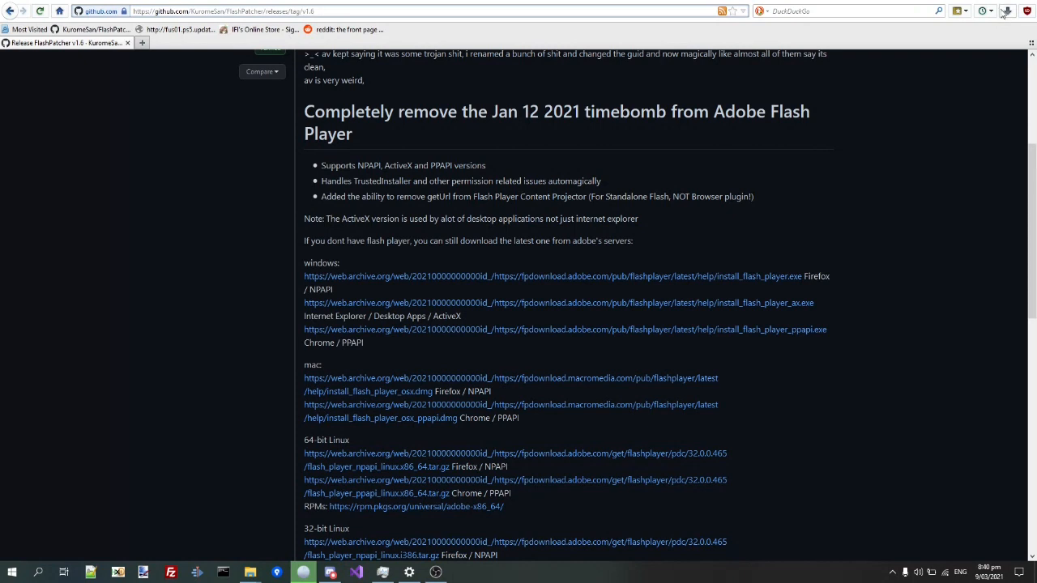
click(1008, 9)
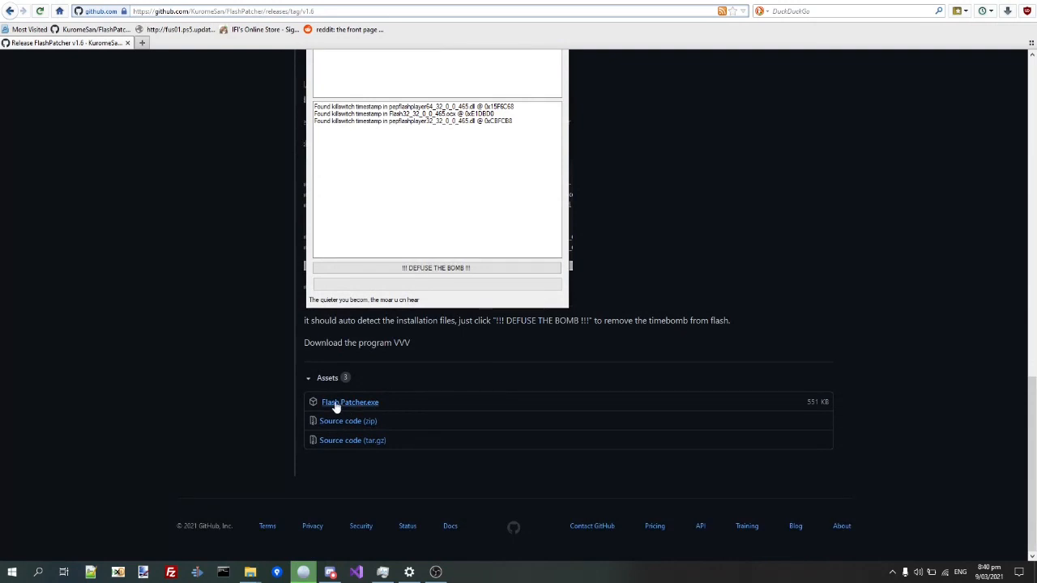
click(350, 402)
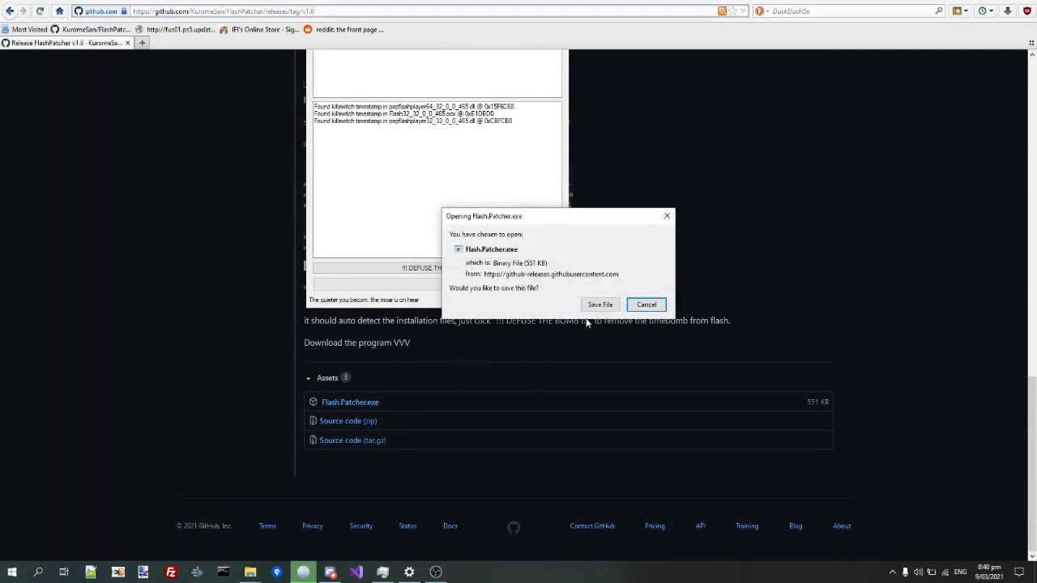
Save FlashPatcher.exe and show both files in the downloads panel
click(599, 305)
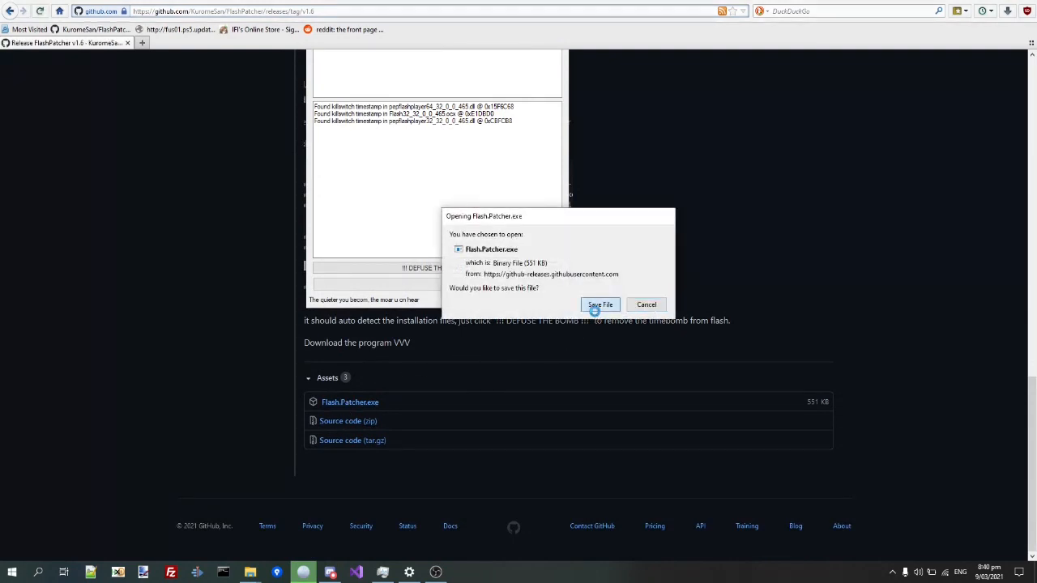
click(600, 305)
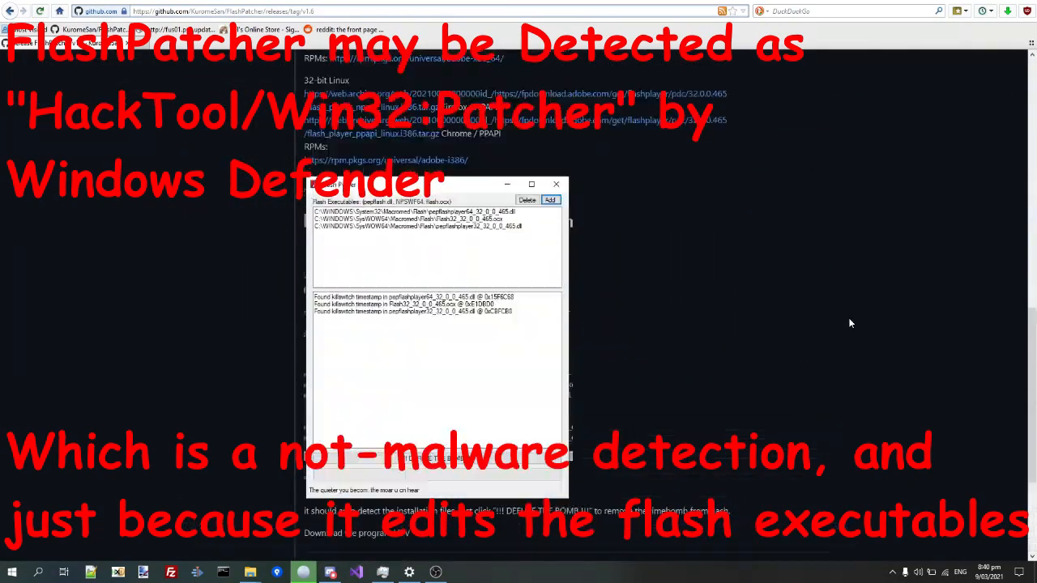
click(558, 185)
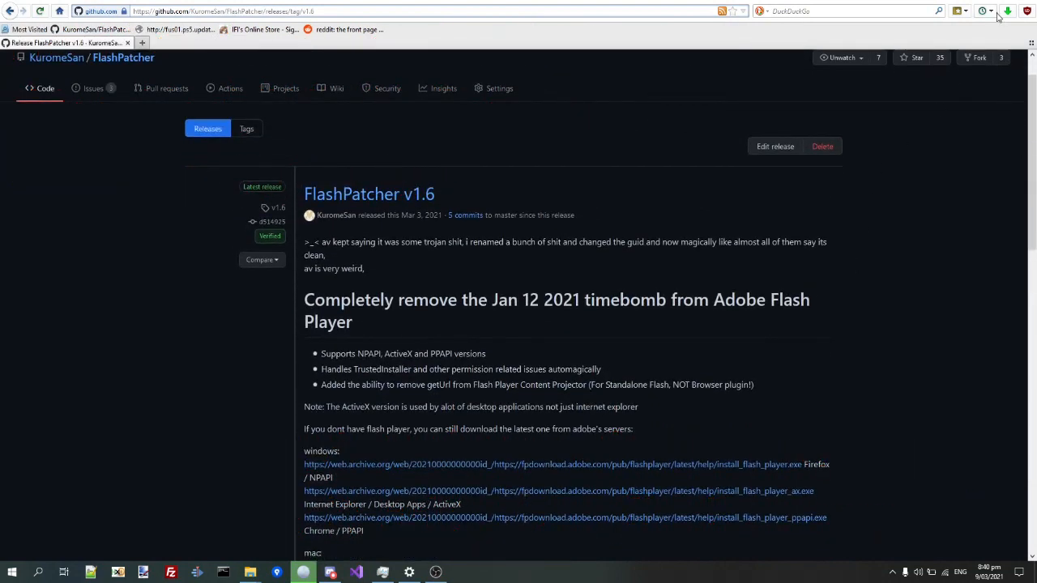
click(1008, 9)
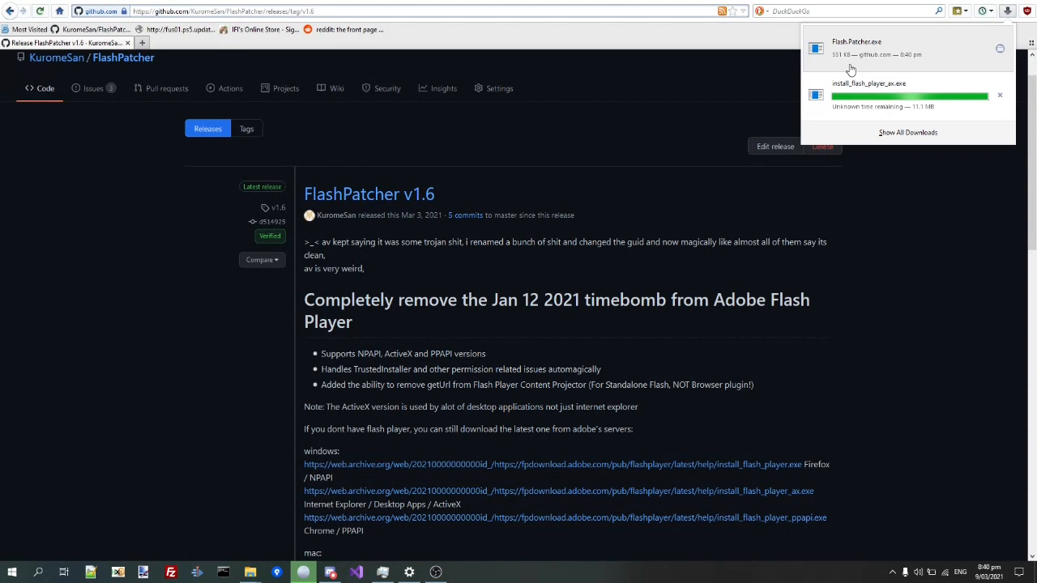
mouse_move(867, 106)
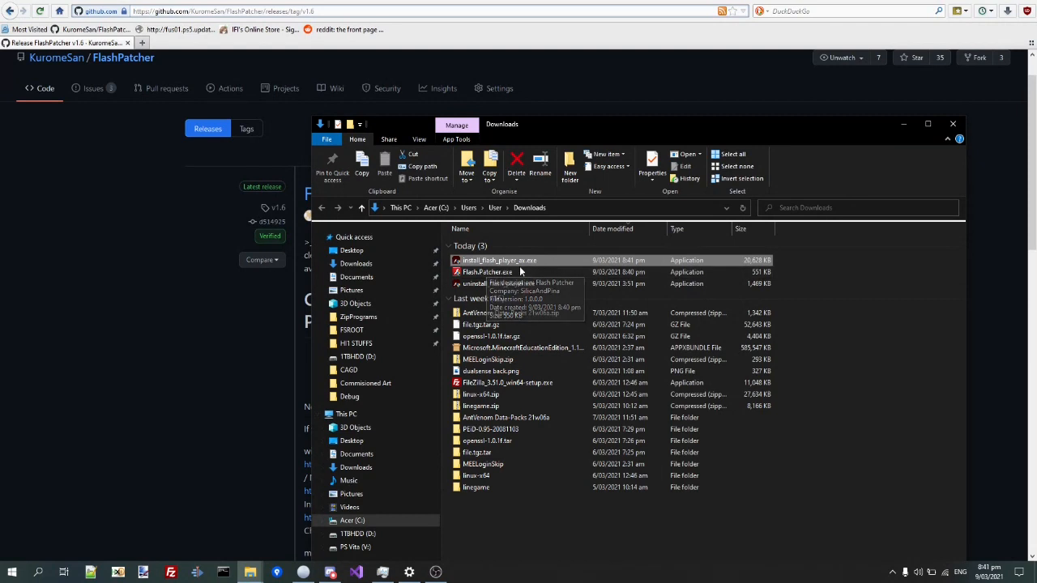
mouse_move(500, 259)
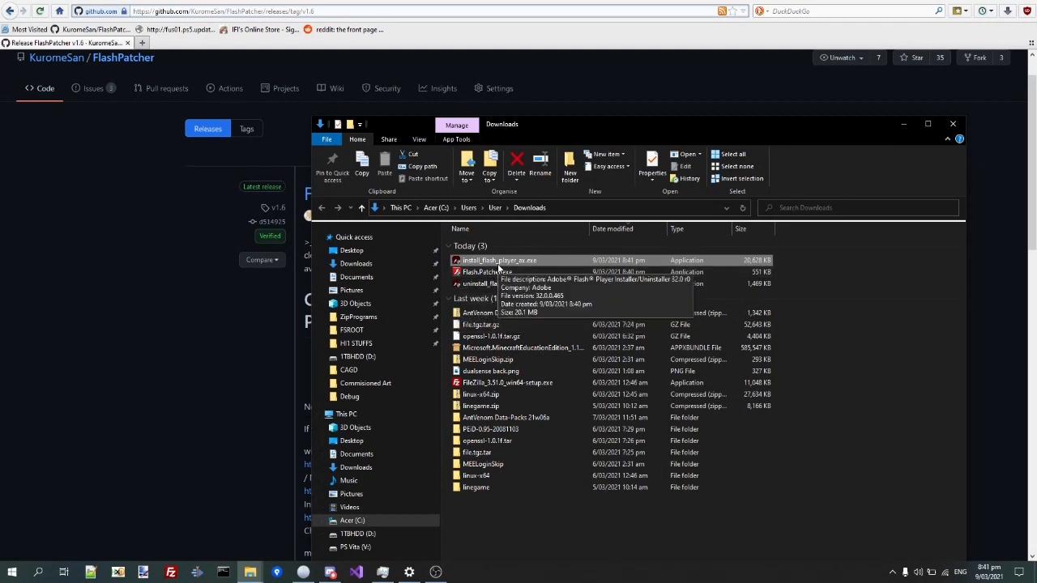
right_click(500, 259)
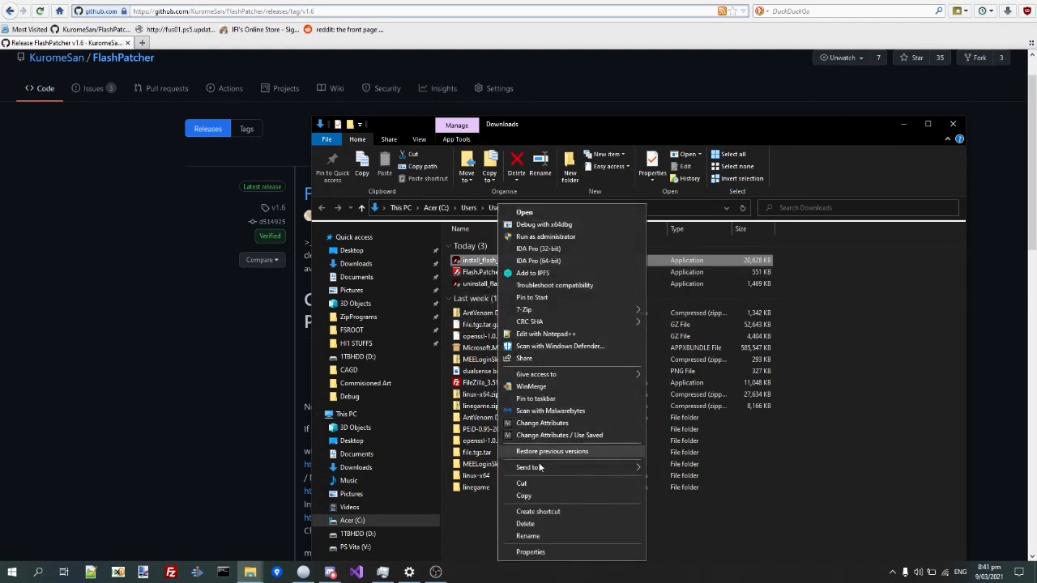
click(530, 551)
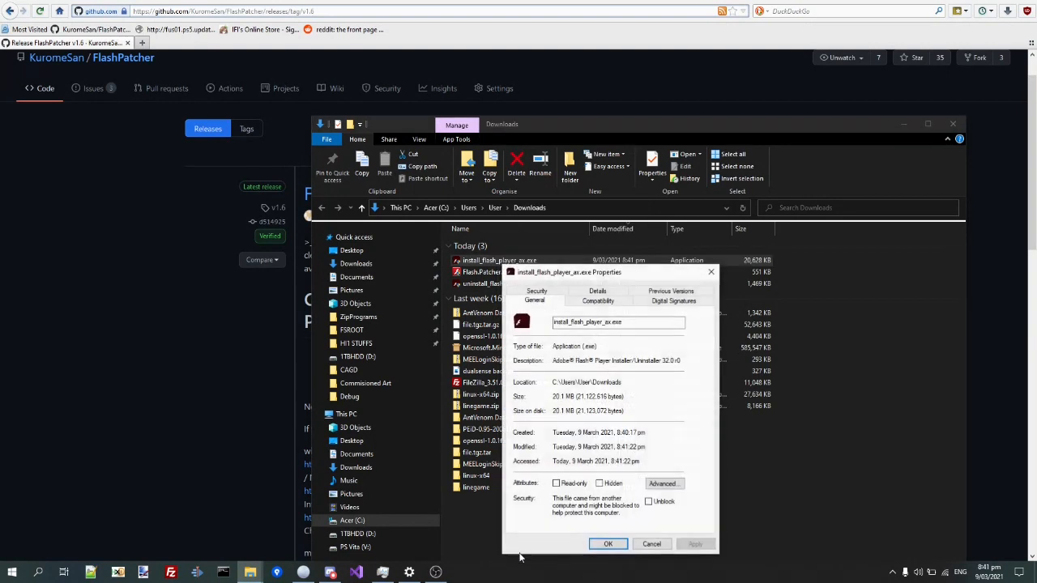
click(598, 300)
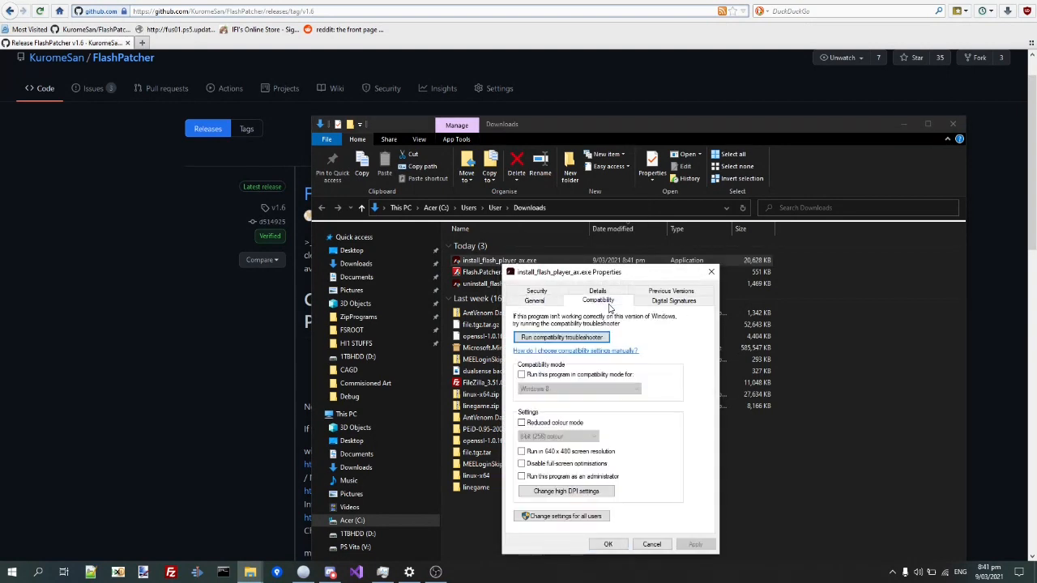
click(522, 375)
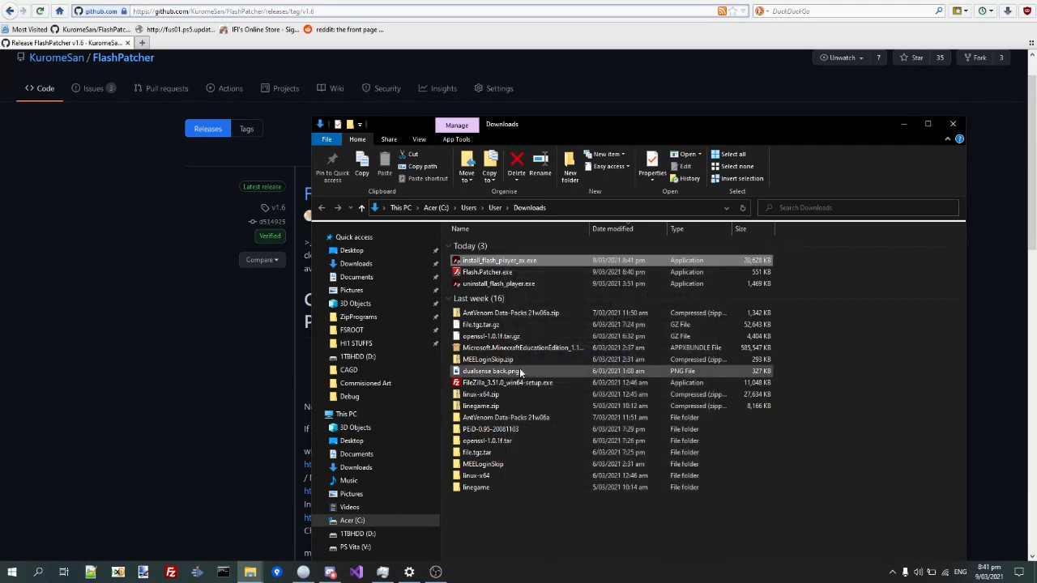
click(511, 313)
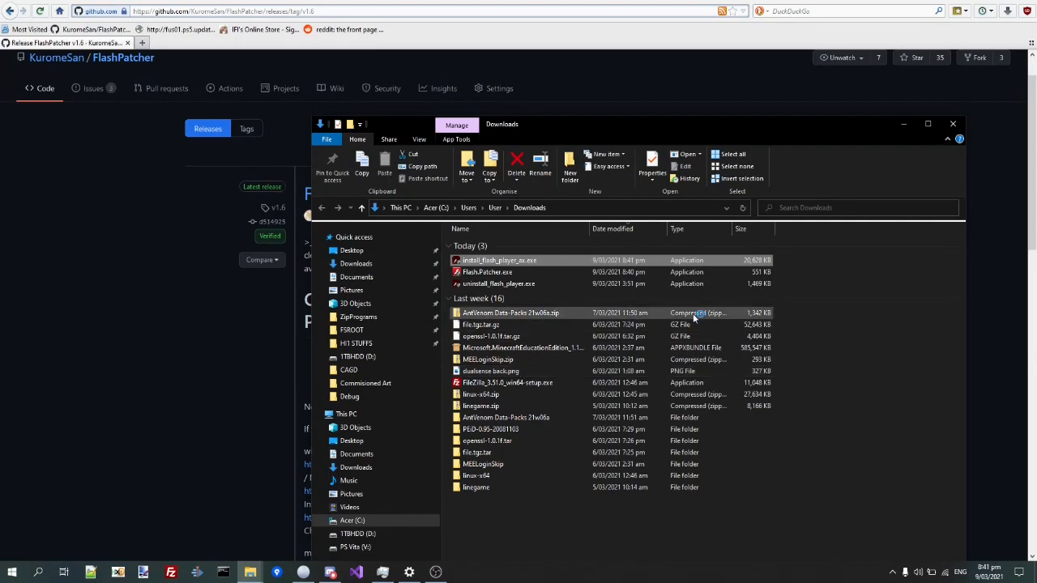
mouse_move(543, 318)
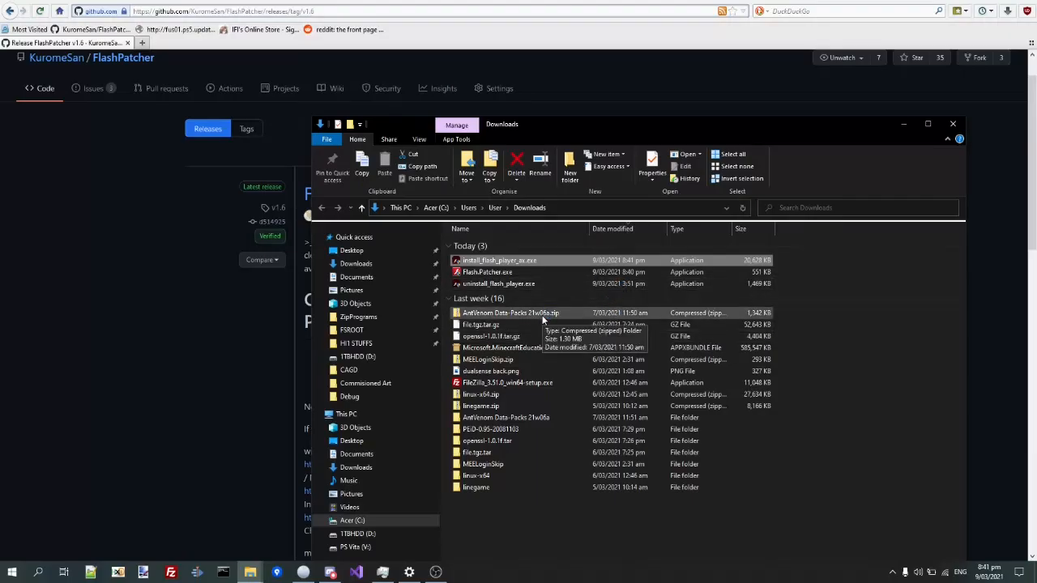
Install Flash Player 32 from install_flash_player_ax.exe, accepting the licence and default update settings
double_click(499, 259)
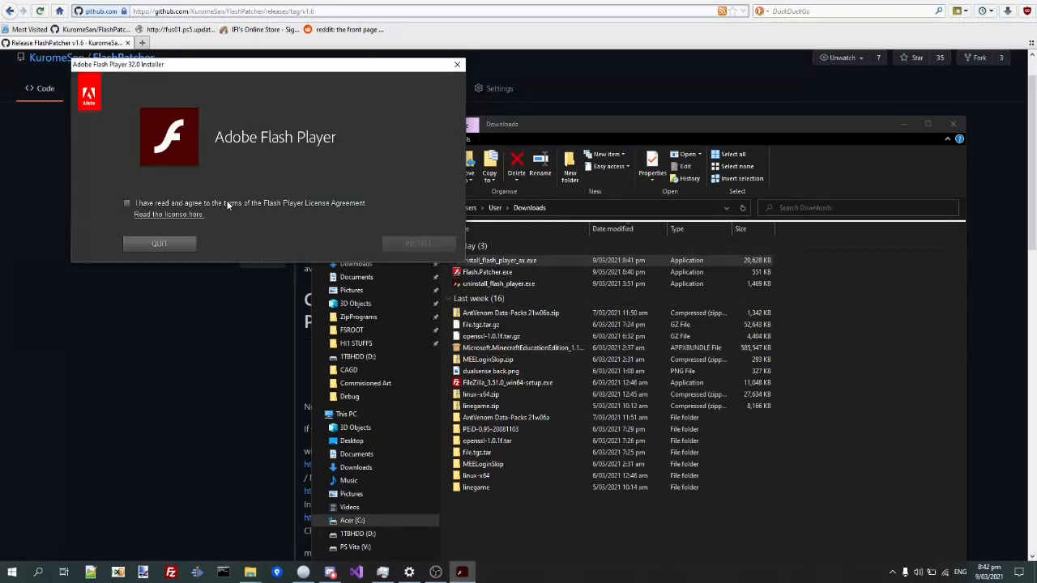
click(418, 244)
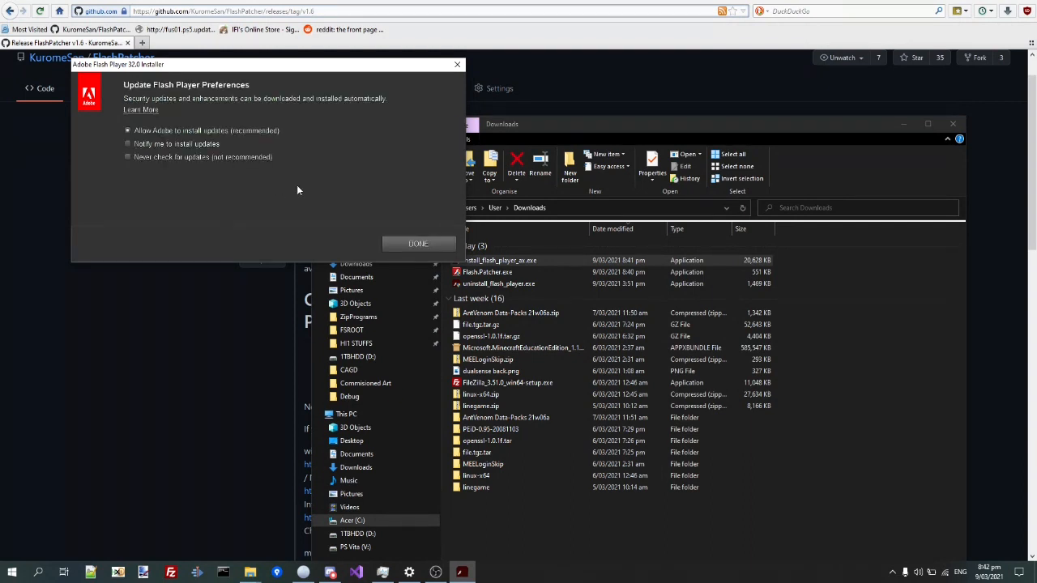
click(418, 243)
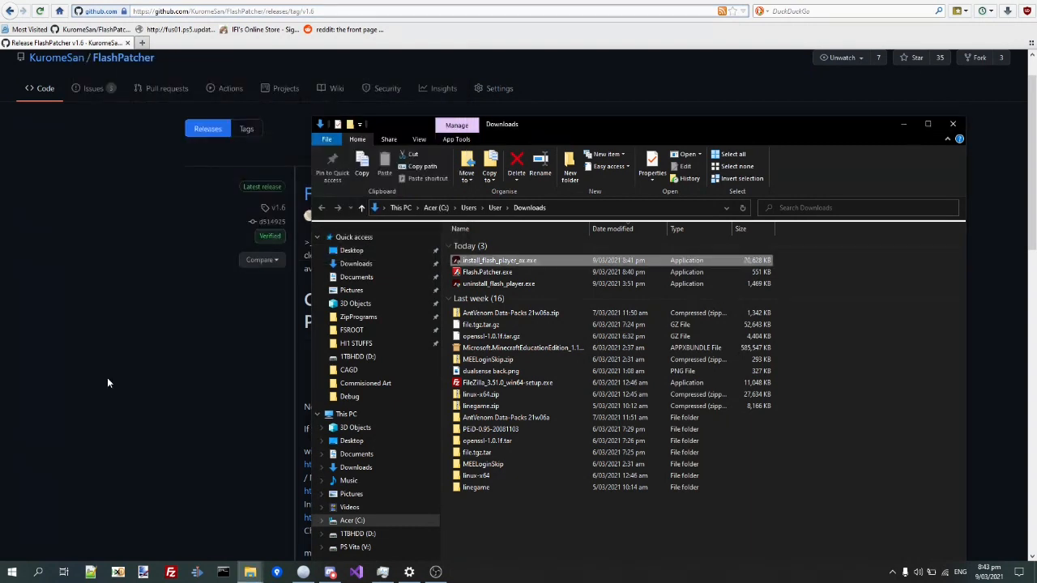
Launch Internet Explorer from Start search and load game.islehorse.com/horseisle.php
click(486, 272)
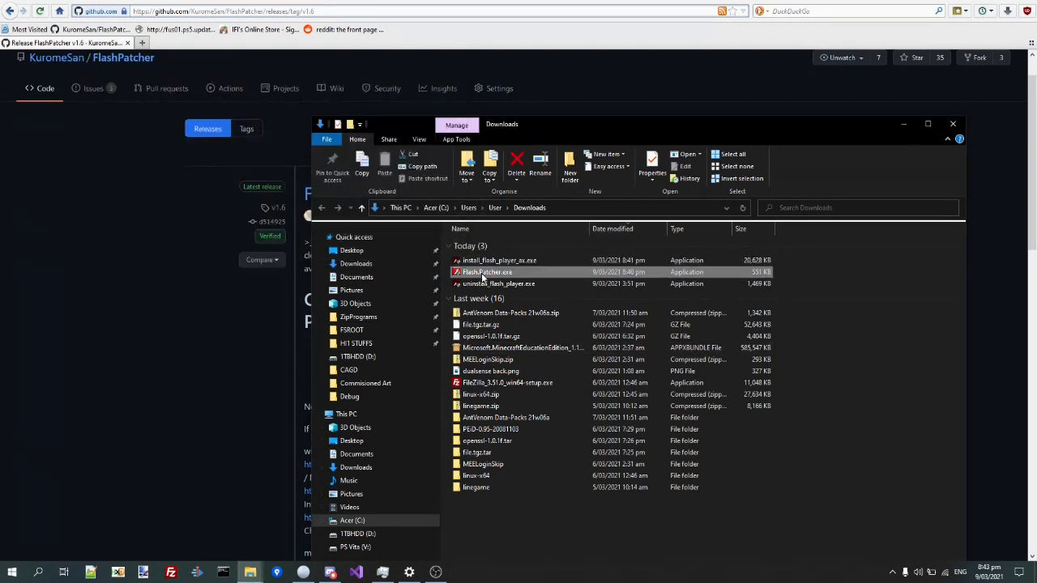
click(11, 574)
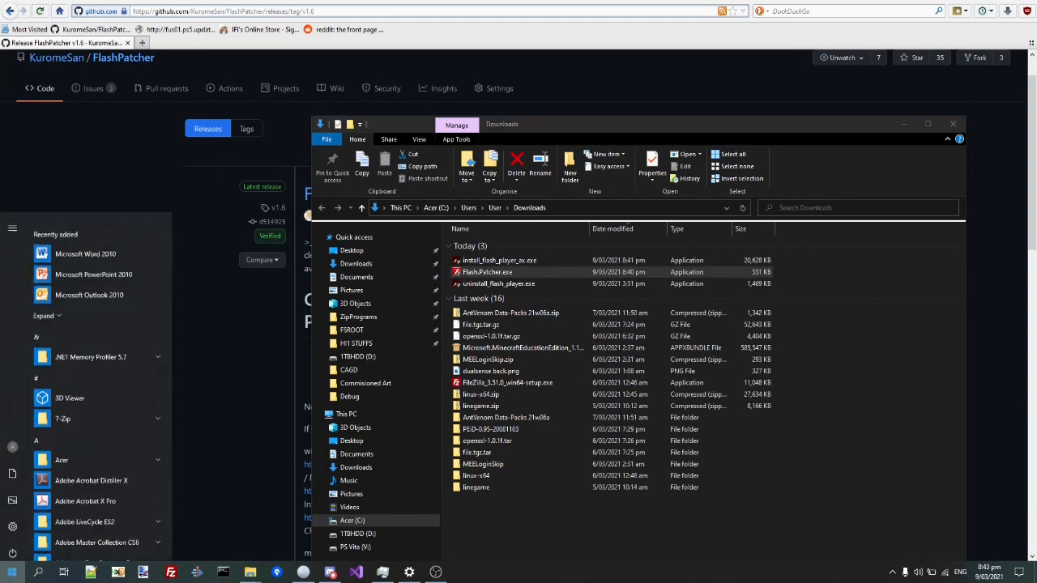
text(Internet Explorer)
text(g)
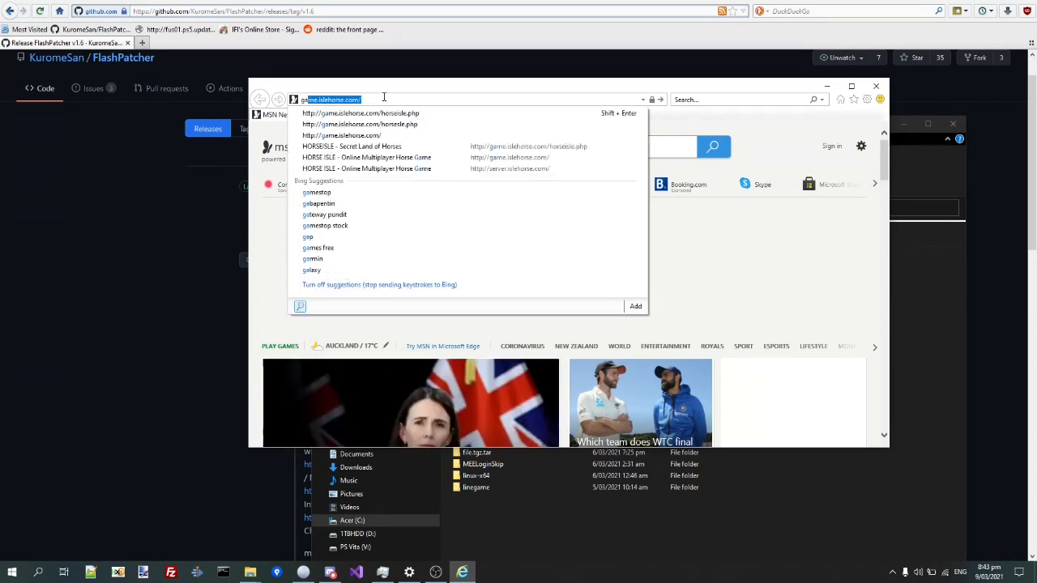
click(359, 113)
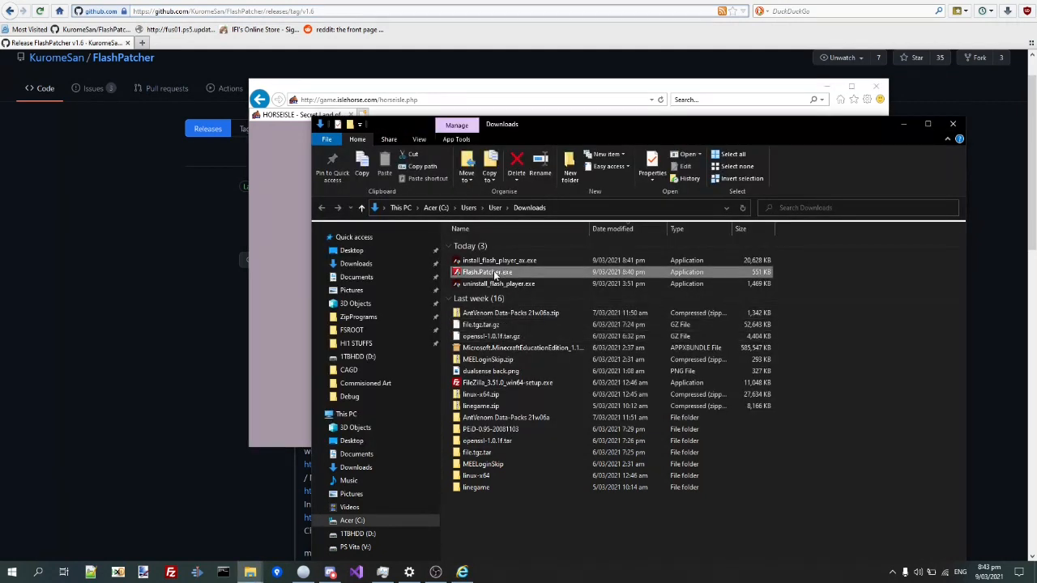
Run FlashPatcher.exe past the SmartScreen warning and attempt Defuse the Bomb, hitting a file-in-use error
double_click(487, 272)
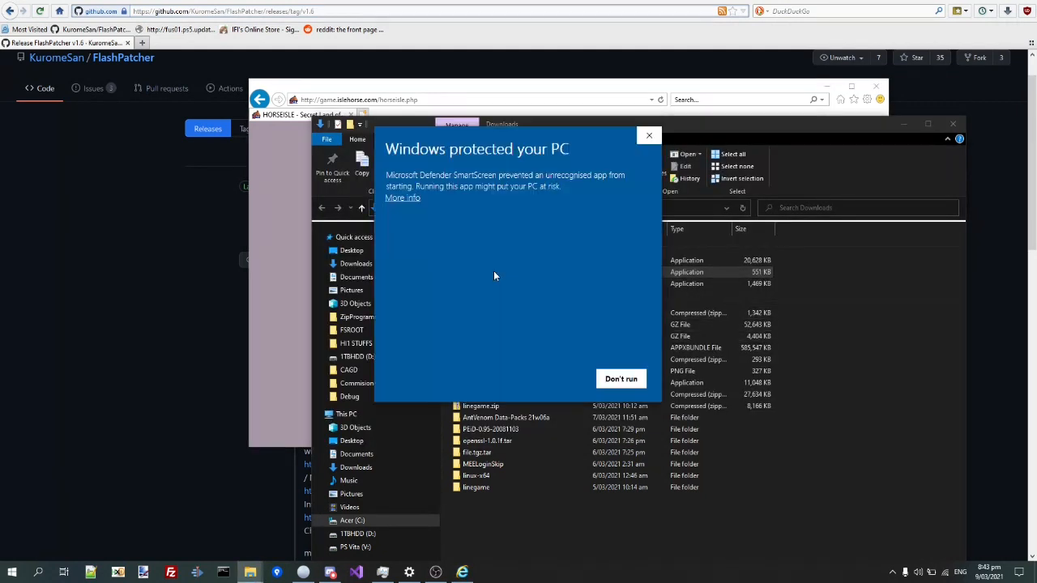
click(402, 197)
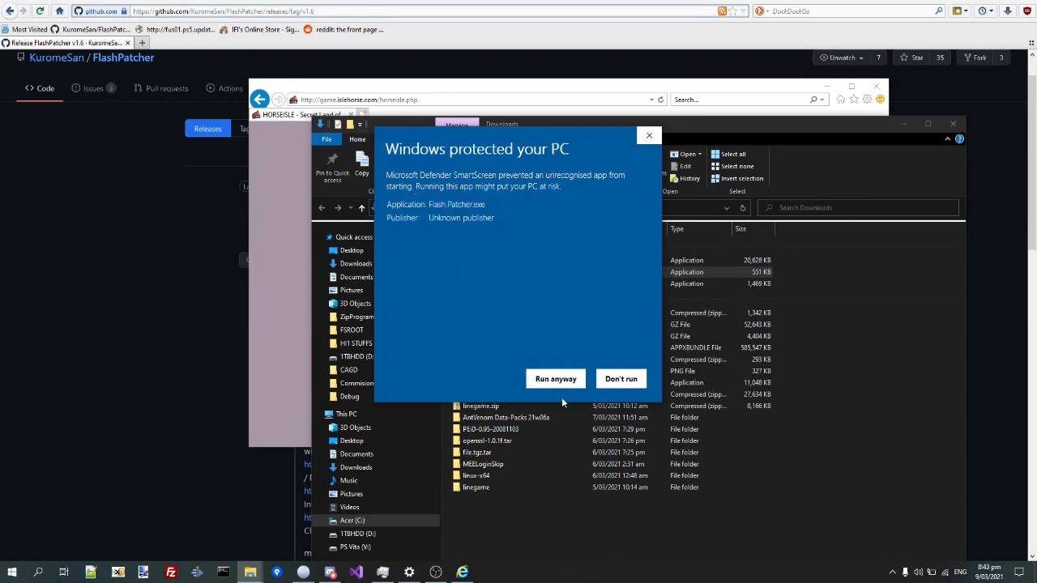
click(555, 379)
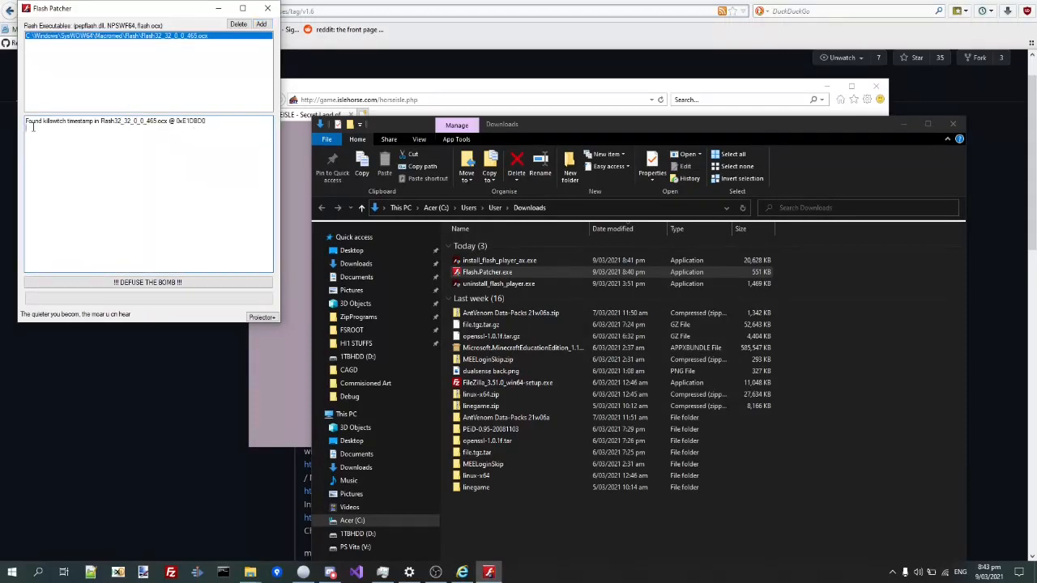
double_click(55, 120)
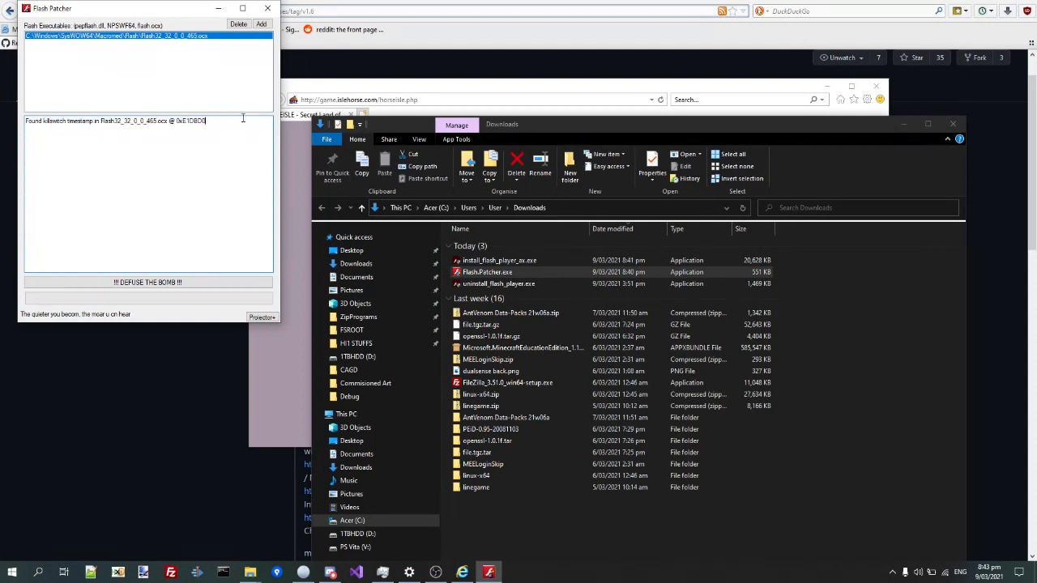
click(147, 282)
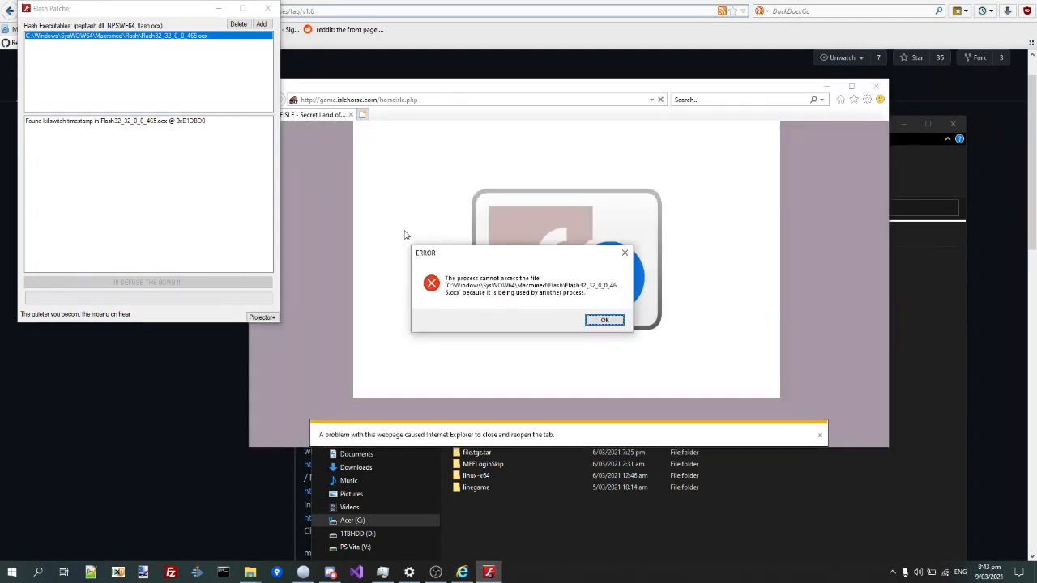
click(604, 320)
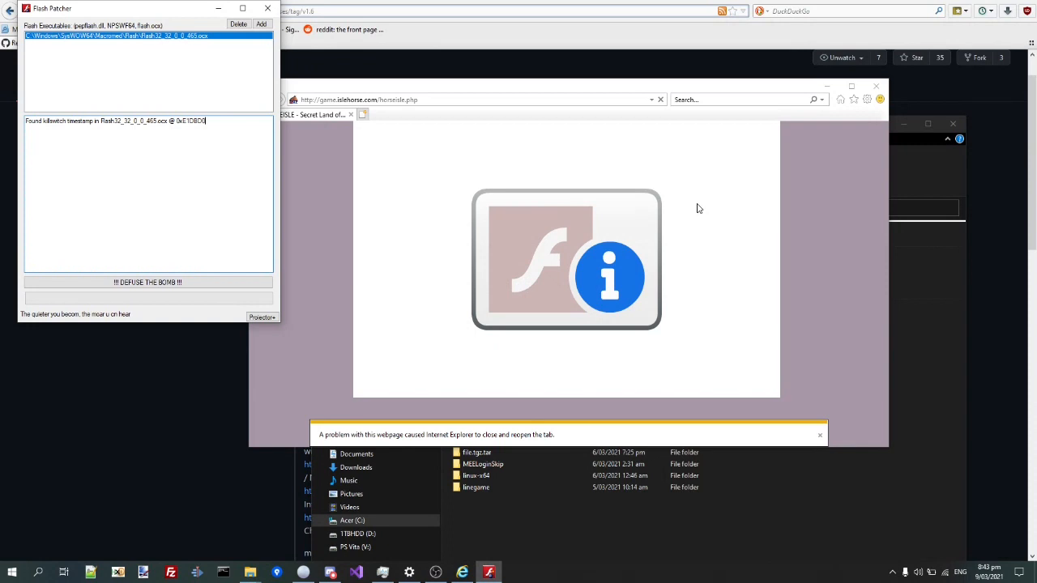
mouse_move(875, 88)
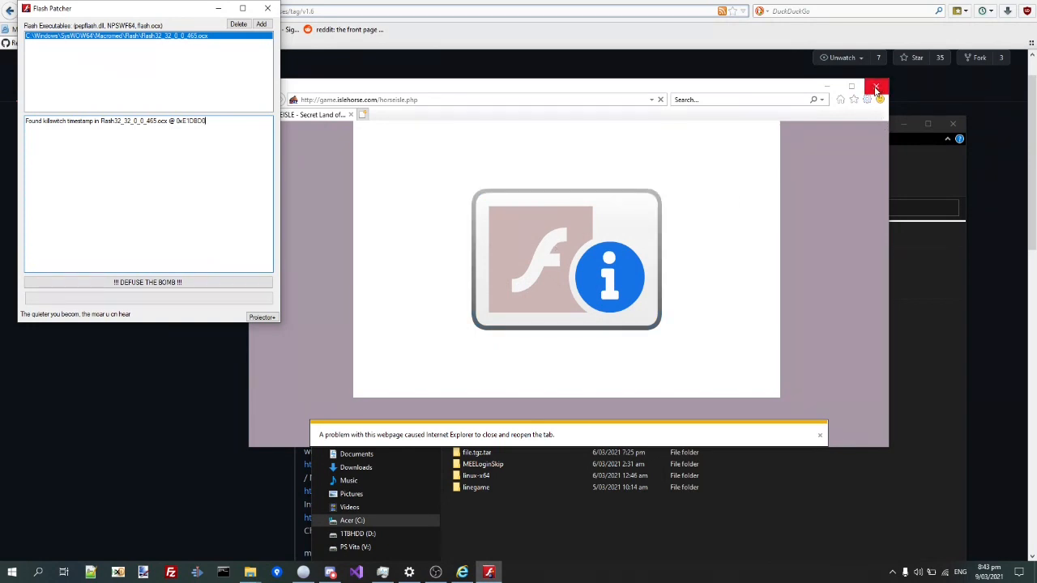
Close Internet Explorer, leaving the game page, then defuse the timebomb successfully
click(876, 88)
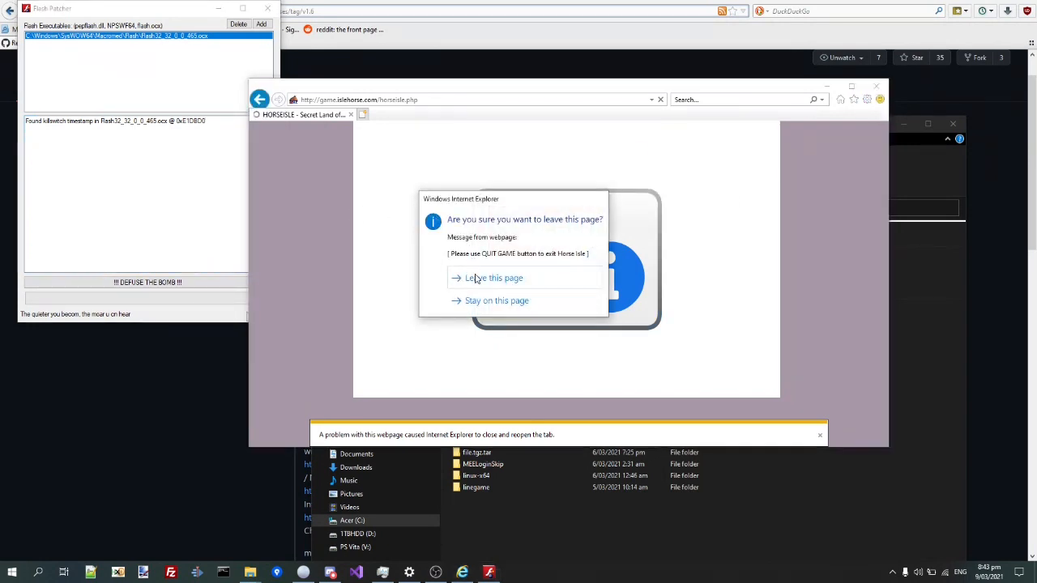
click(494, 279)
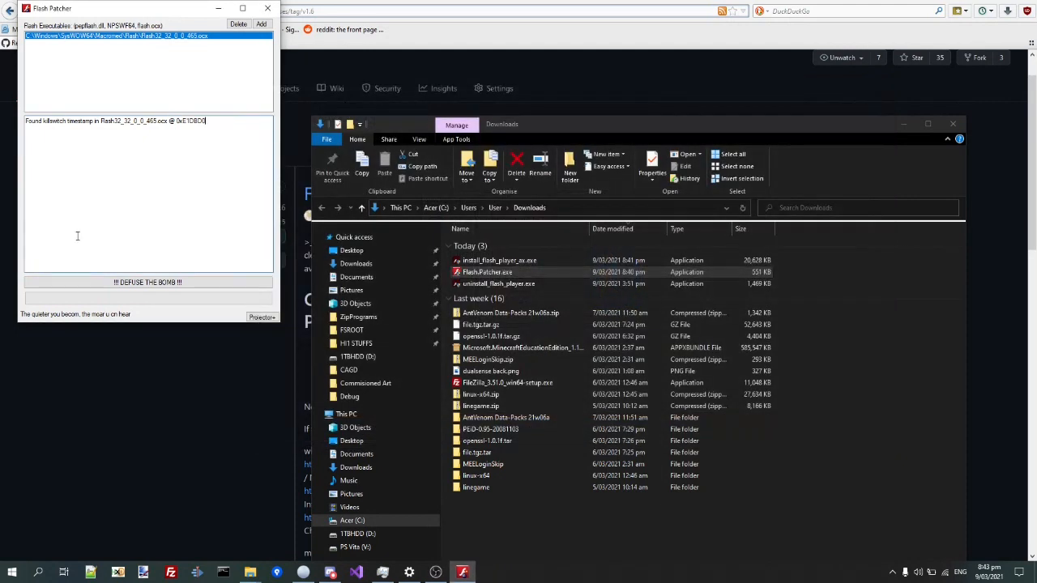
click(146, 282)
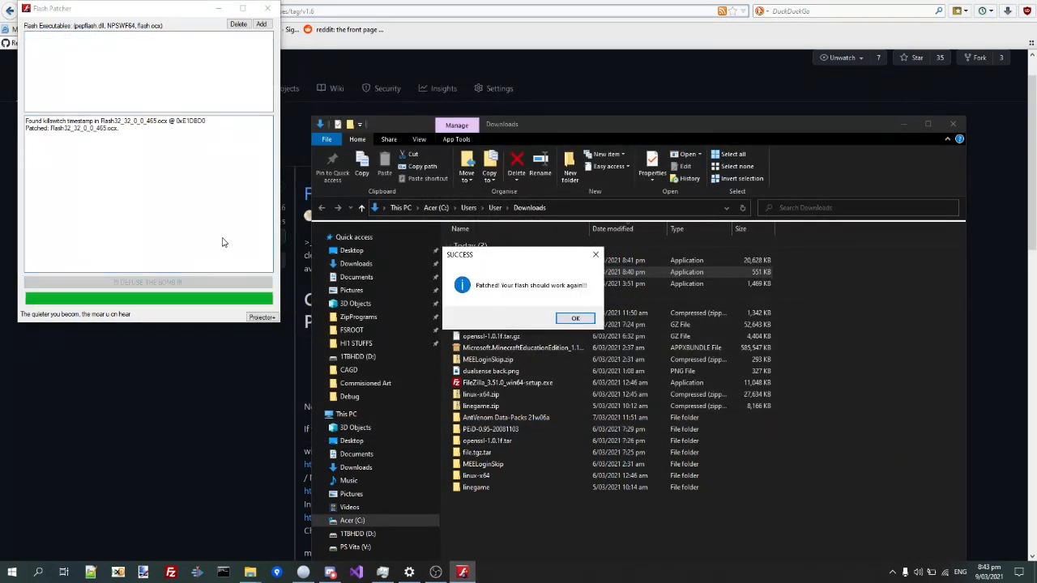
click(574, 317)
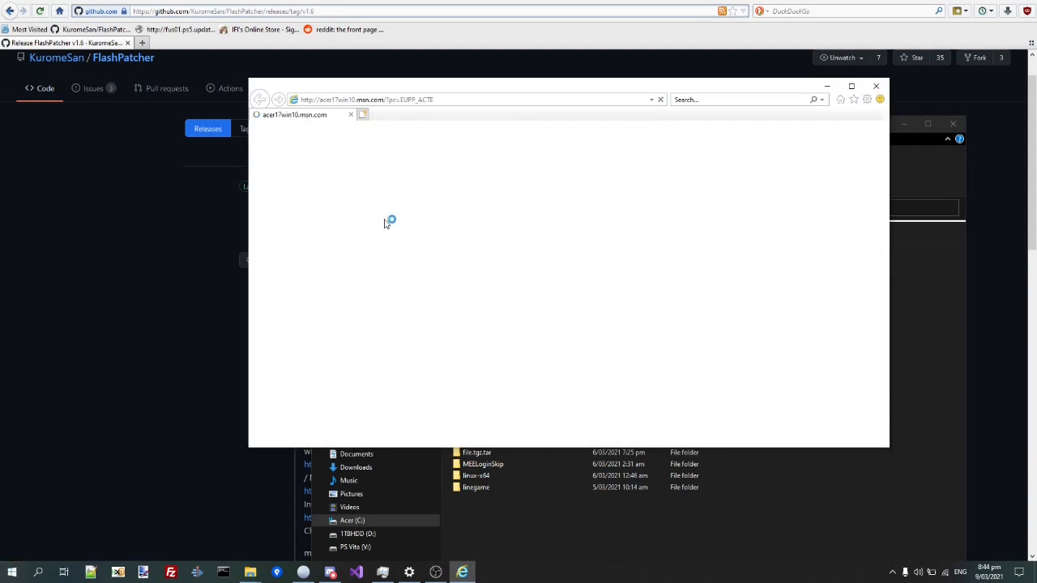
Load game.islehorse.com/horseisle.php so the Flash game reaches its login screen
text(game.islehorse.com/)
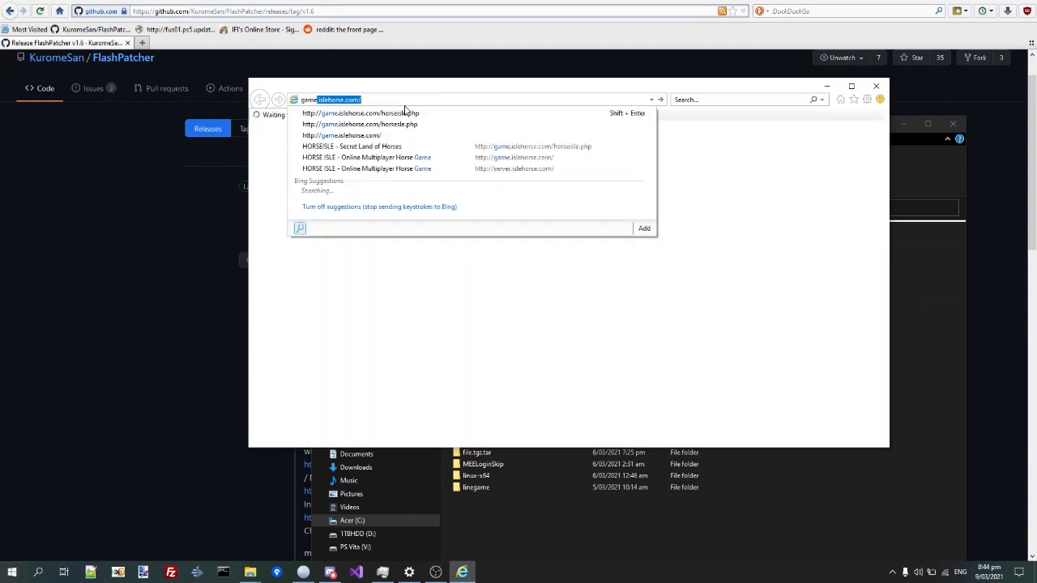
click(360, 113)
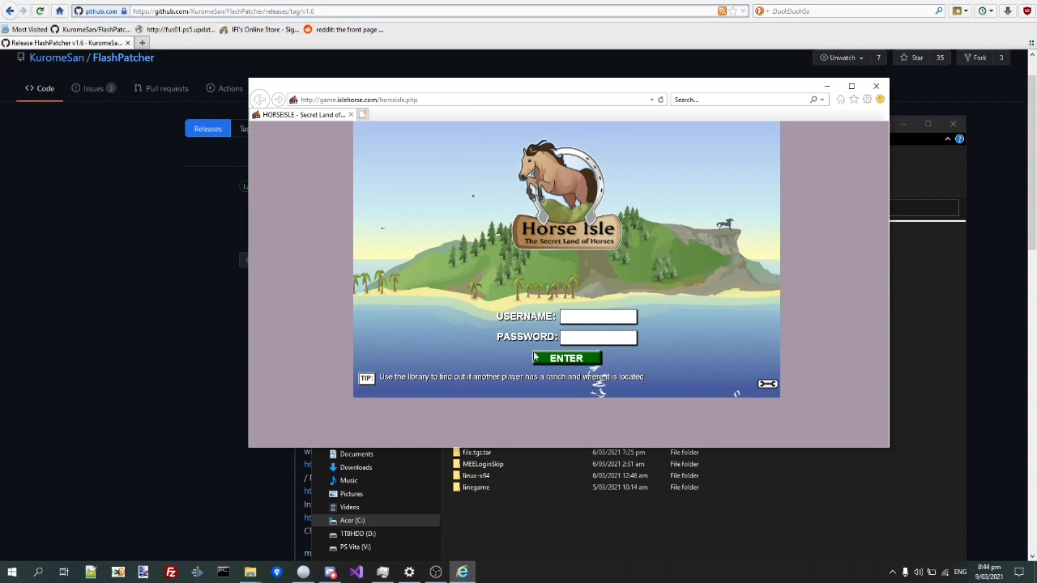
mouse_move(411, 303)
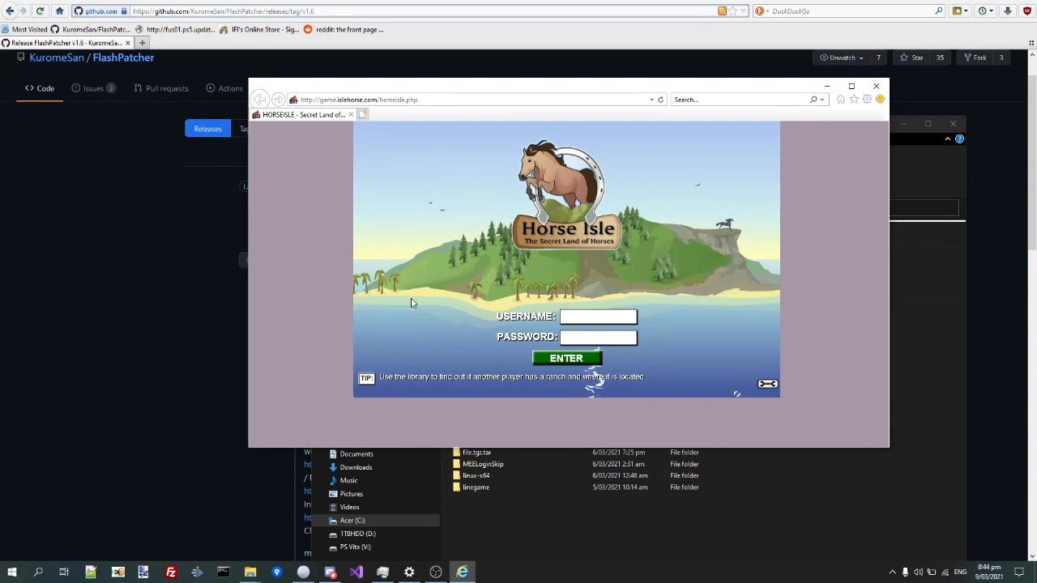
mouse_move(363, 298)
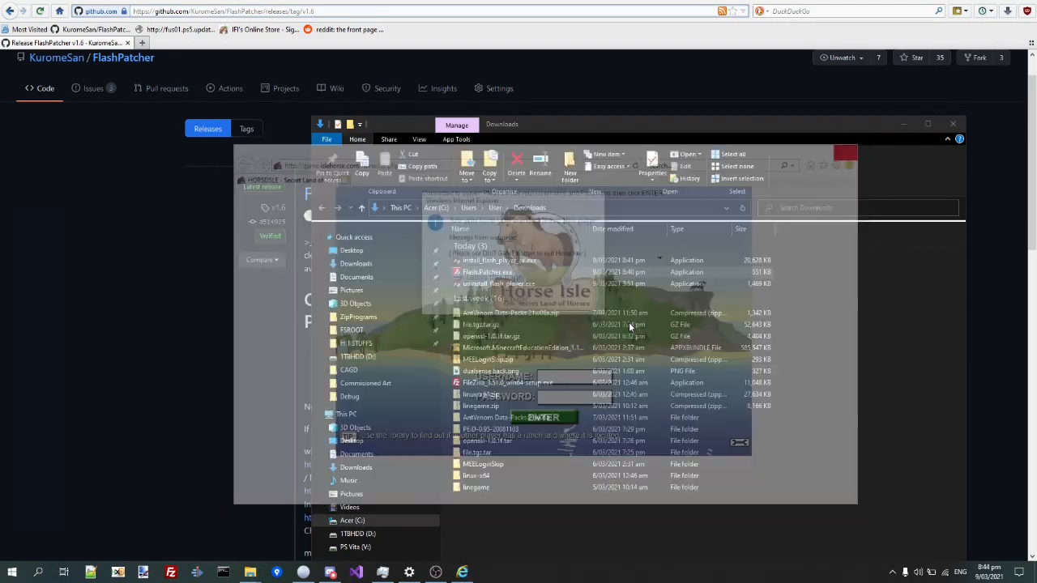
Scroll through the FlashPatcher v1.6 release notes' Windows, Mac and Linux download links
click(486, 272)
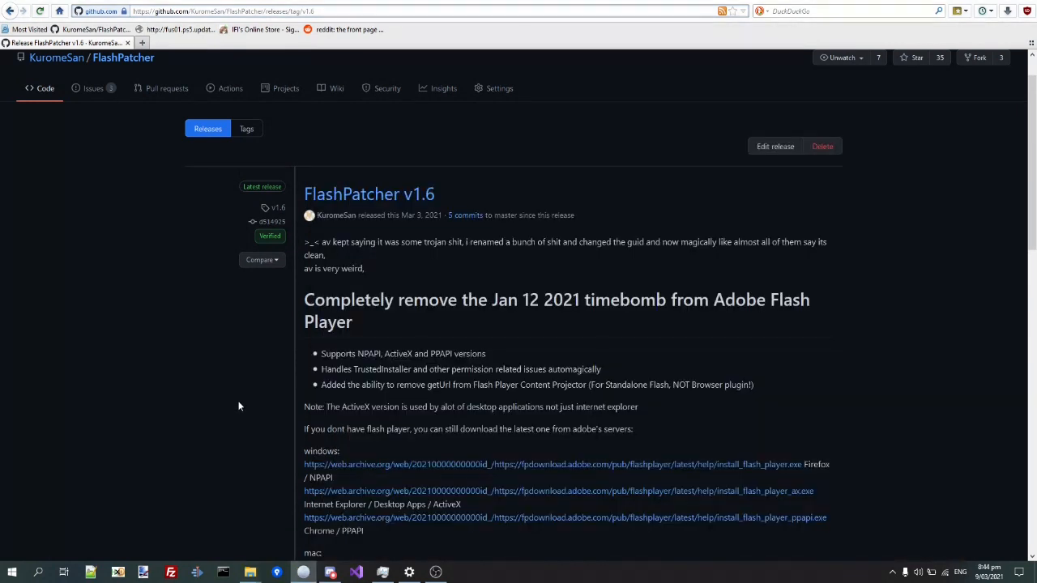
scroll(down, 3)
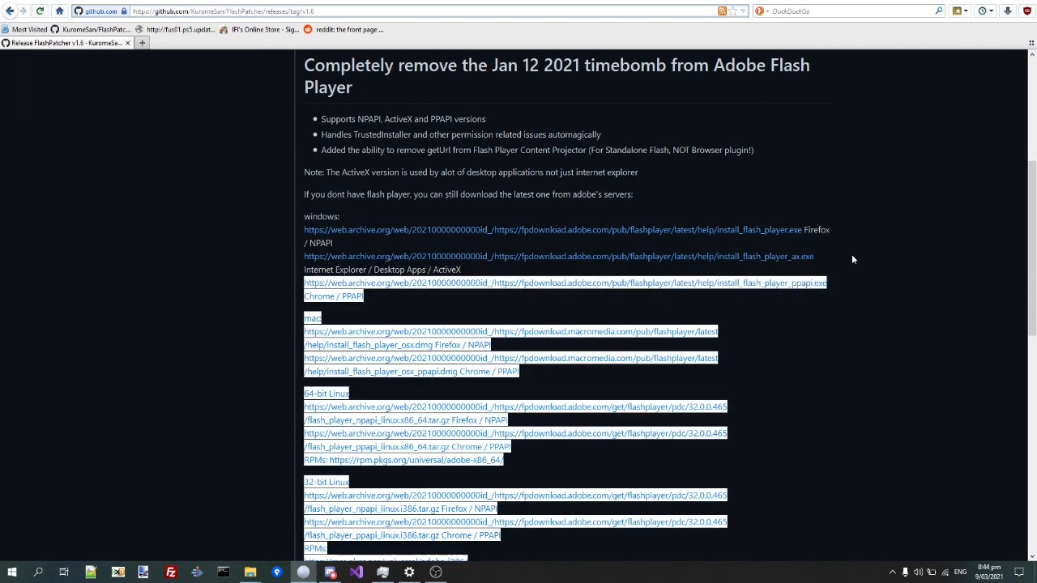
click(591, 230)
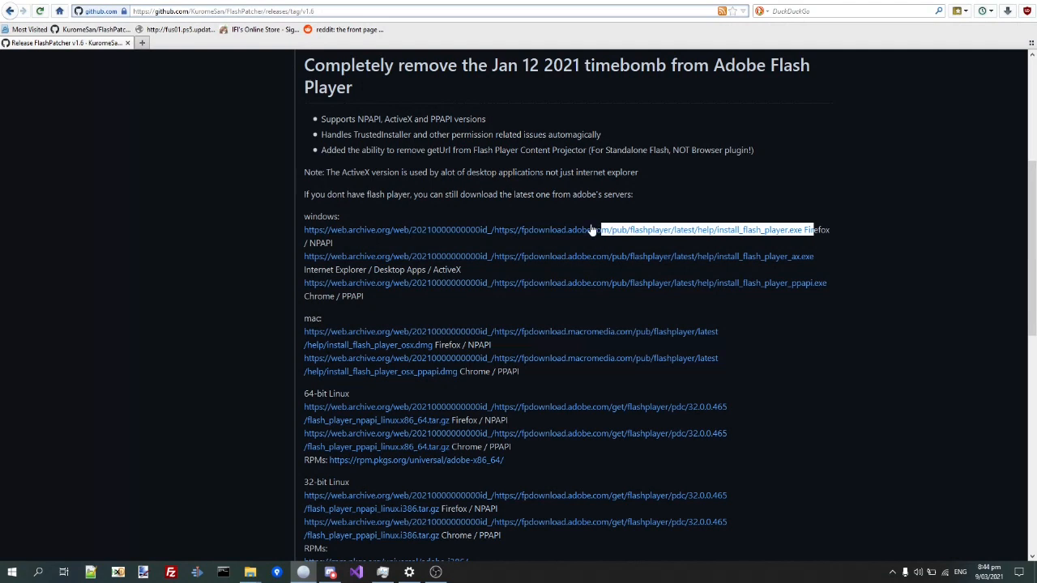
mouse_move(652, 188)
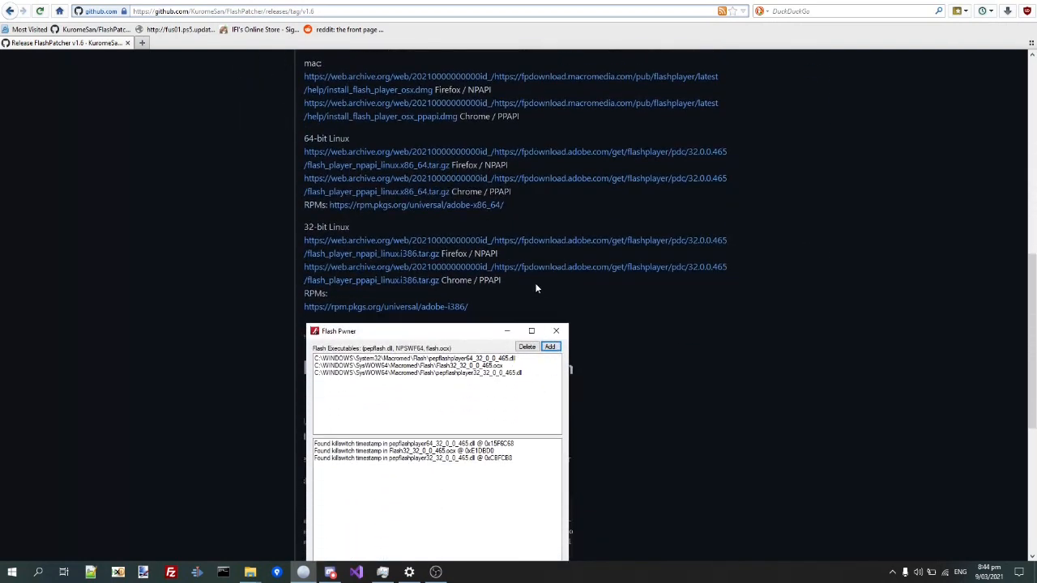
mouse_move(370, 198)
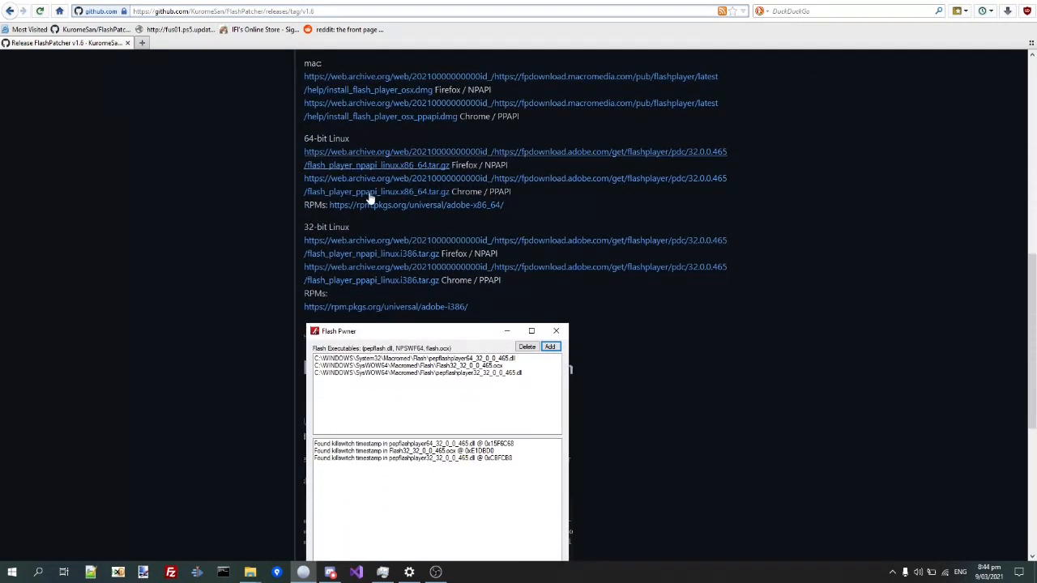
mouse_move(402, 225)
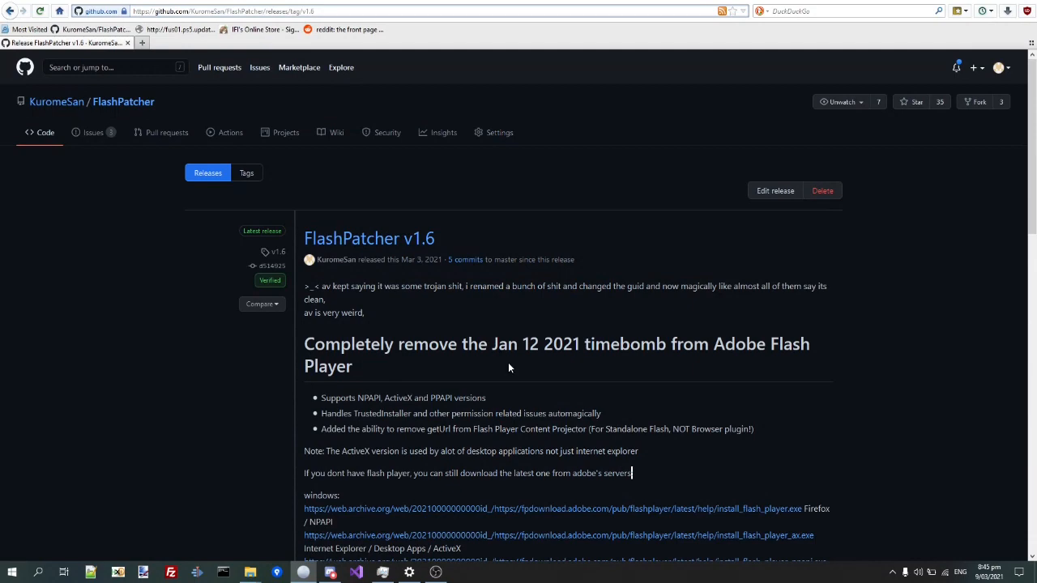
mouse_move(784, 116)
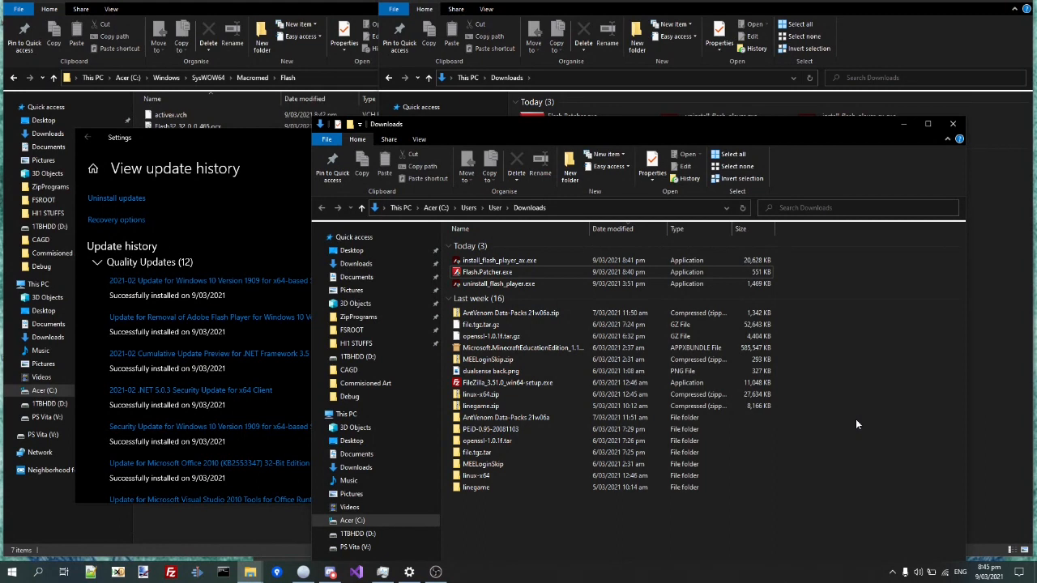
mouse_move(603, 525)
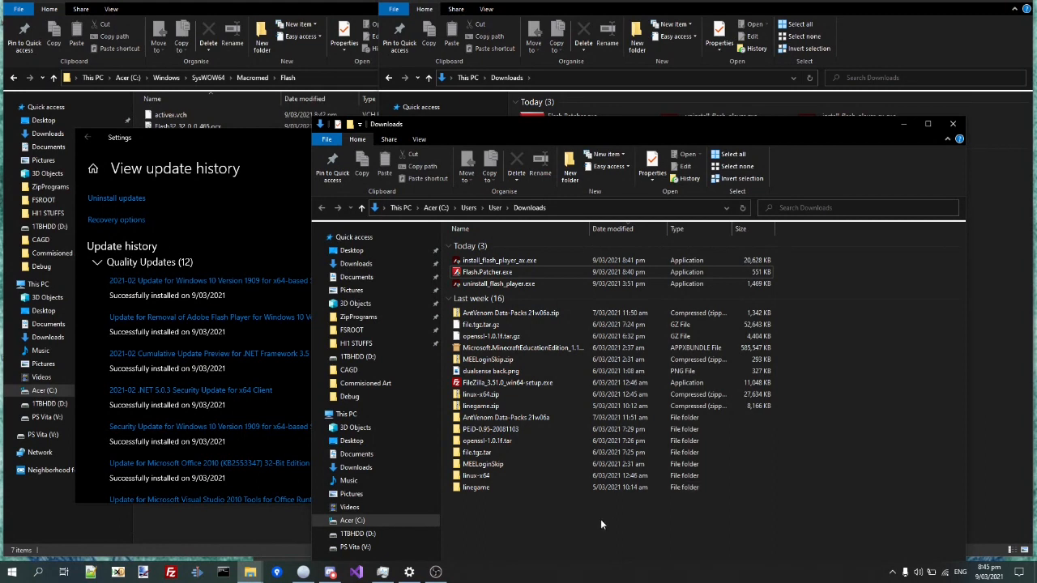